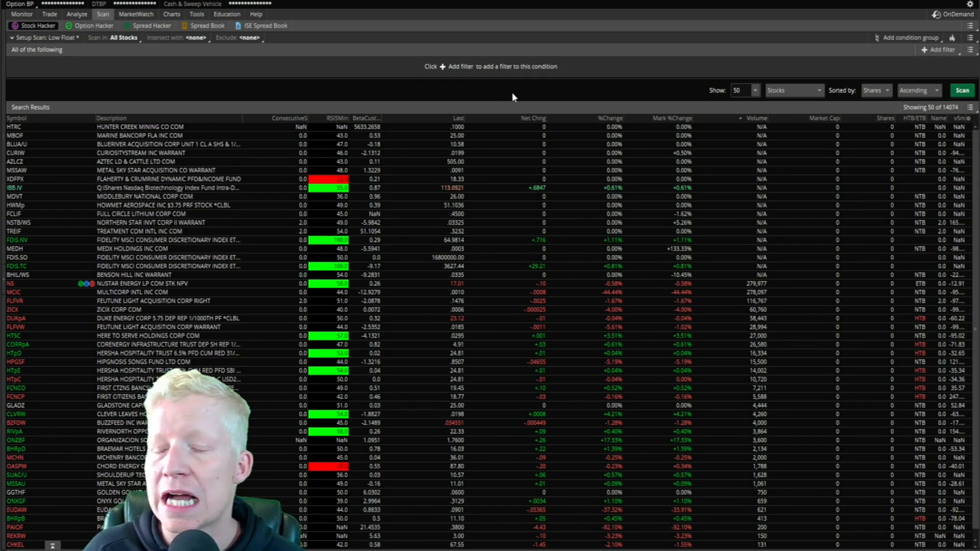
Add a new Stock filter to the scan and set its criterion to Volume
left_click(940, 49)
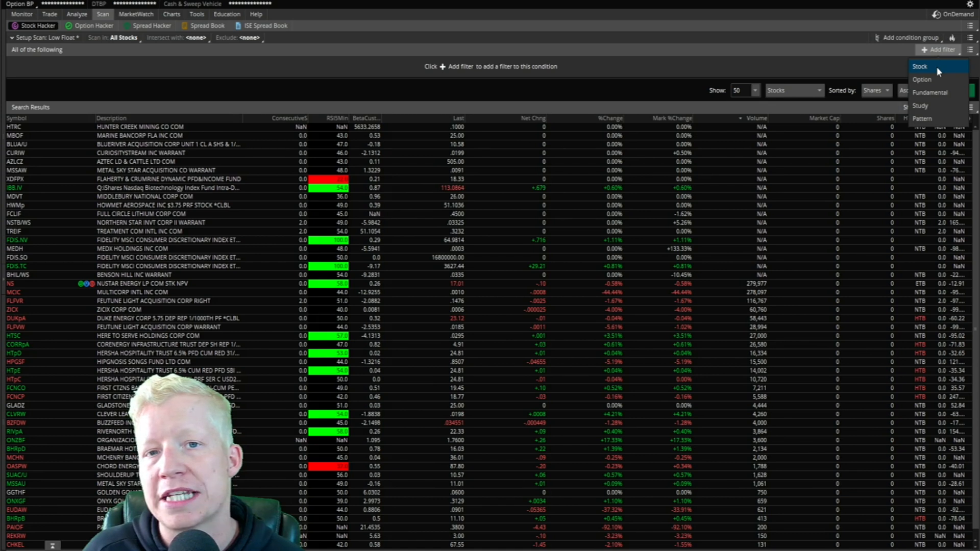
left_click(920, 67)
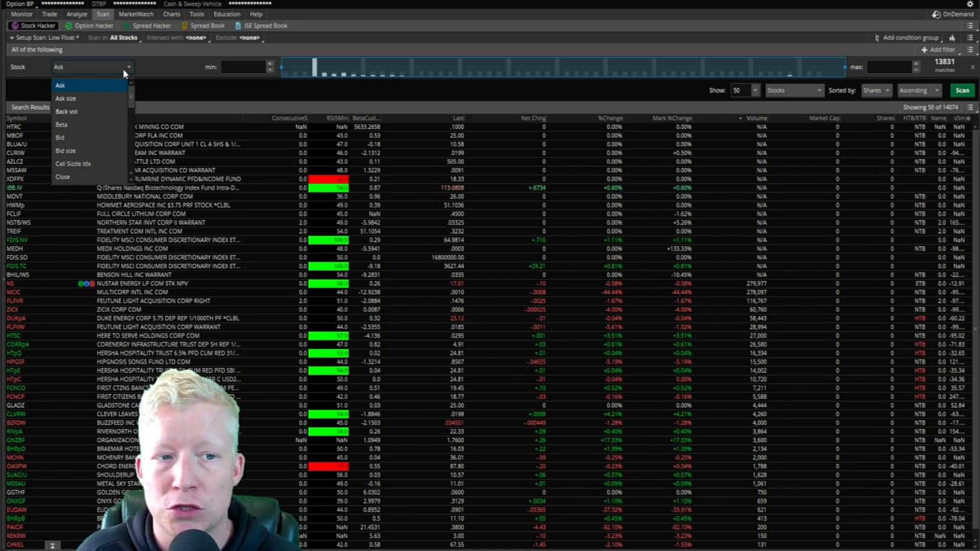
scroll("down", 3)
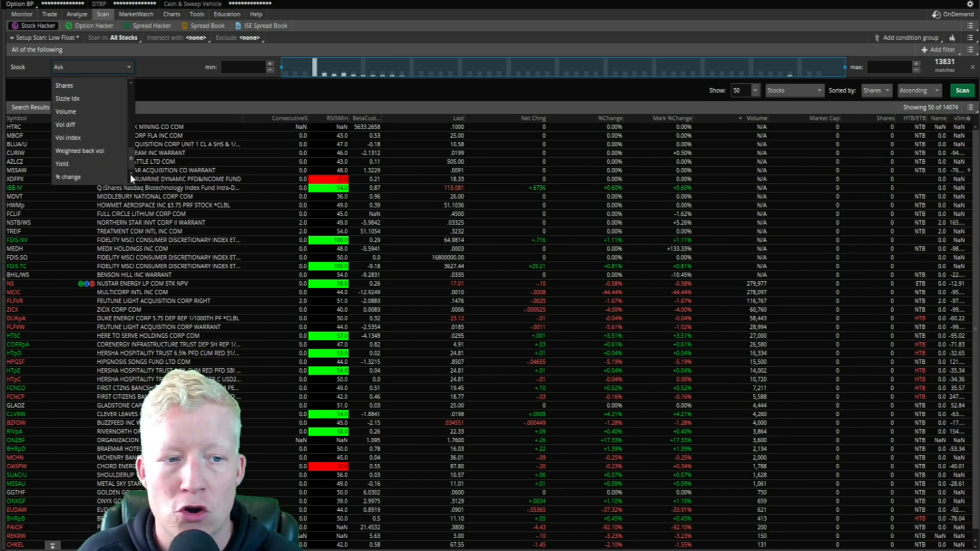
left_click(65, 111)
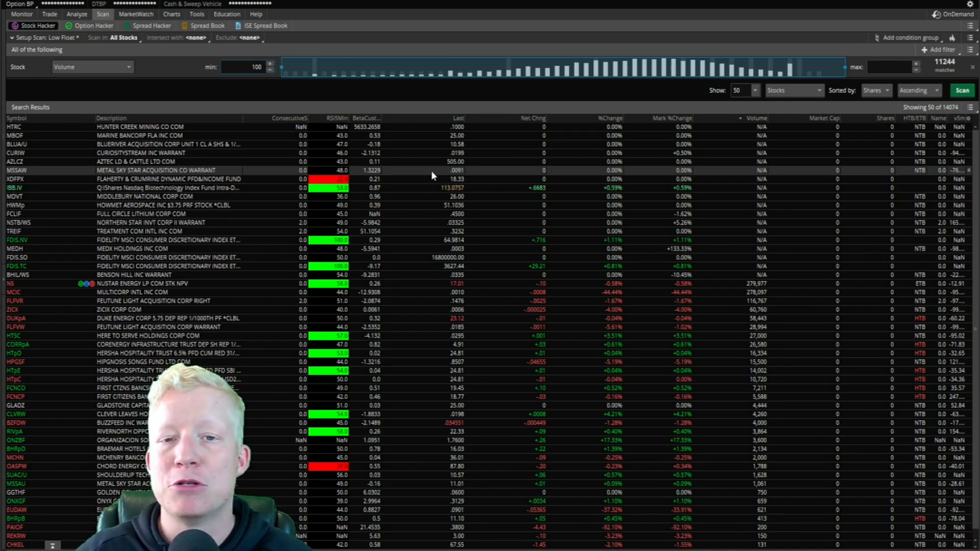
Set the Volume filter's minimum to 100000, leaving 3,791 matching stocks
type("100000")
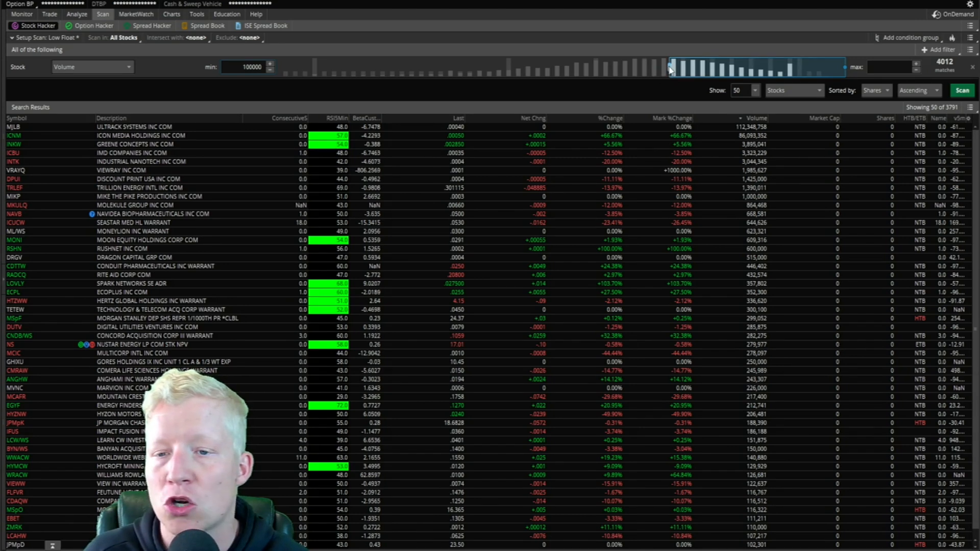
Try minimum volume thresholds around 25,000, 117,000, 53,000 and a few thousand via the histogram slider
left_click_drag(669, 67, 645, 75)
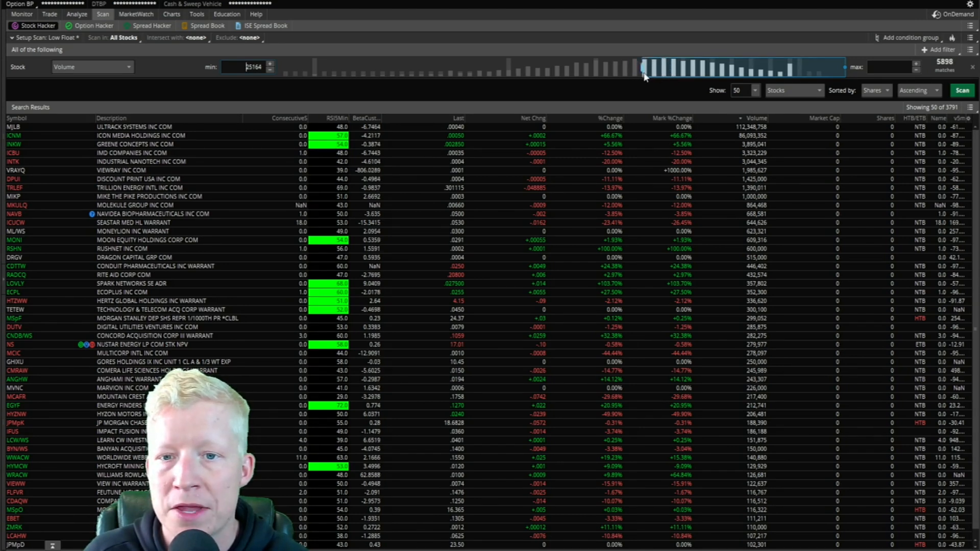
left_click_drag(648, 67, 686, 68)
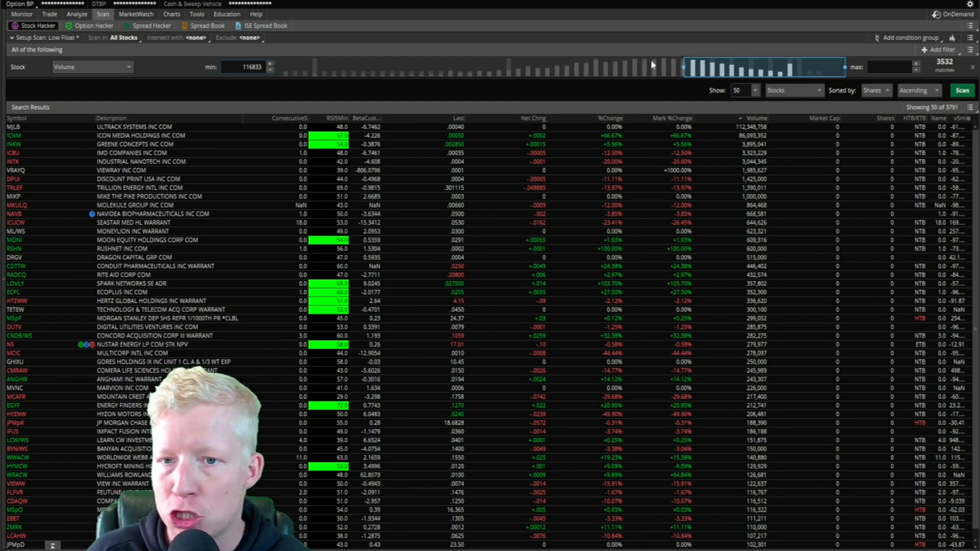
left_click_drag(685, 66, 661, 66)
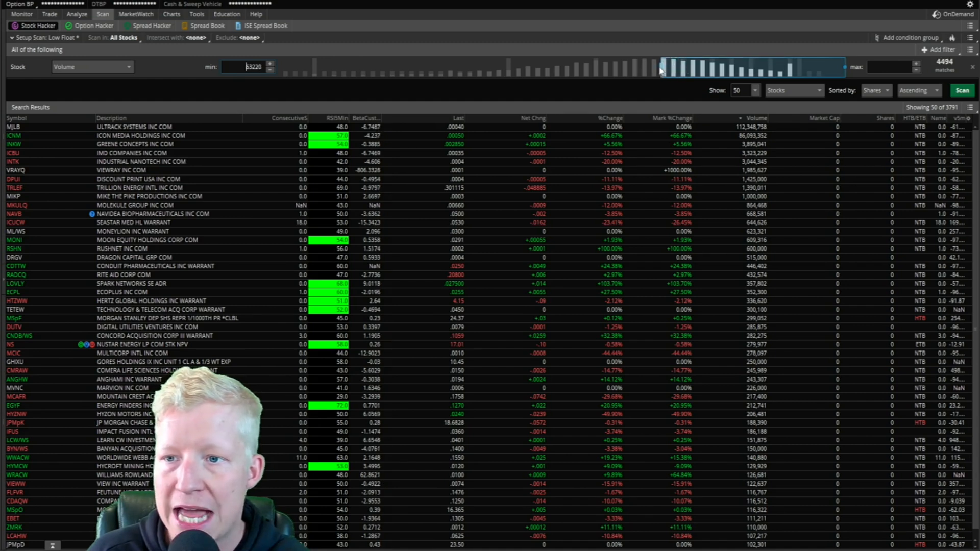
left_click_drag(659, 68, 601, 67)
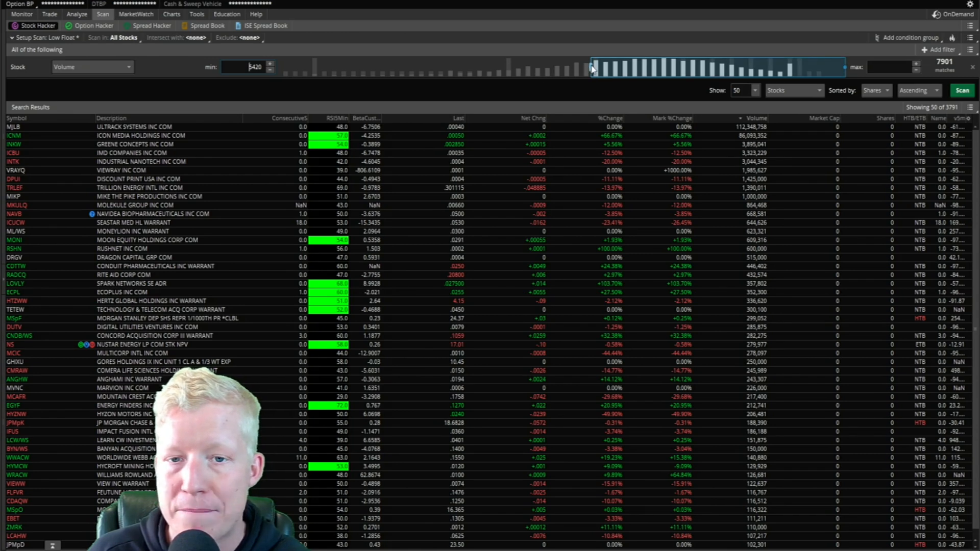
left_click_drag(591, 67, 634, 67)
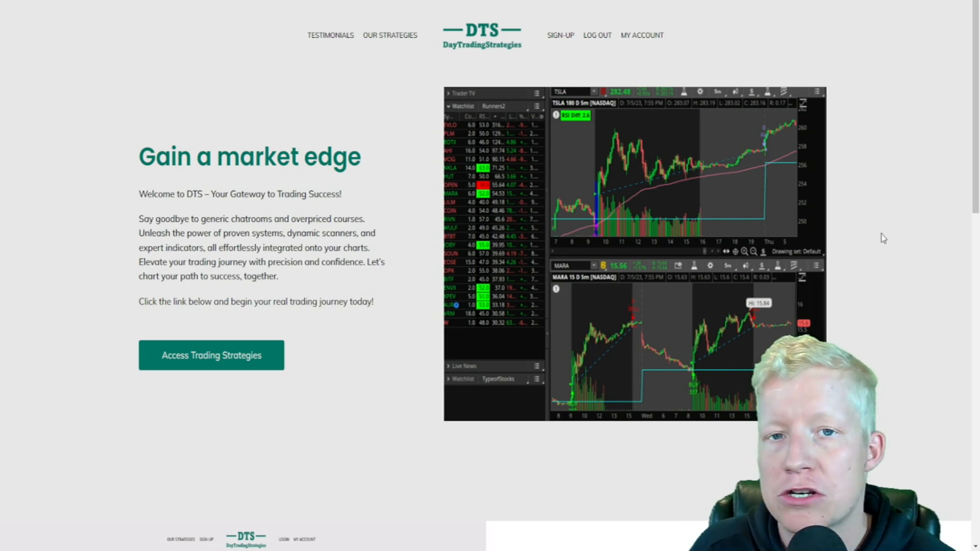
mouse_move(792, 215)
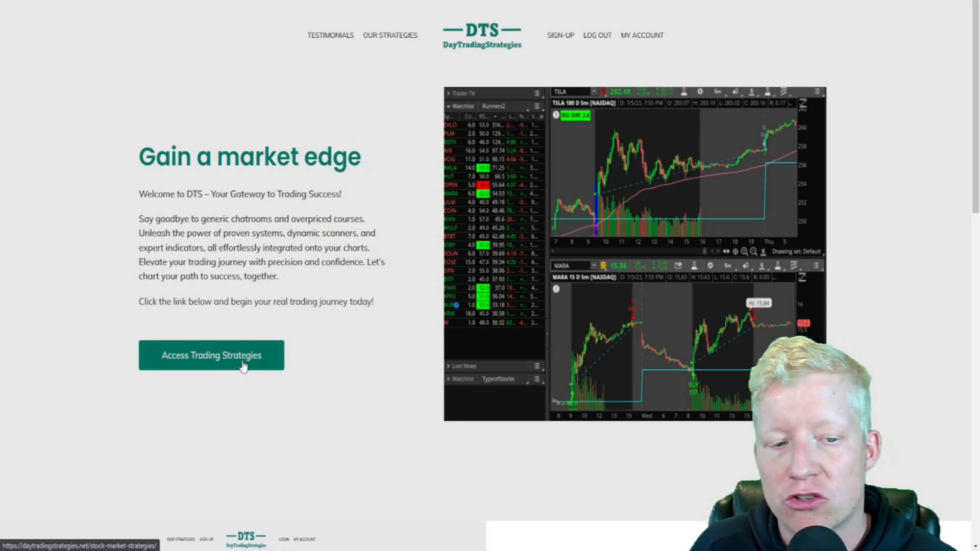
Browse the DTS site's ToS Scanners pages, viewing Day Trading then the Swing Trade Runners scanners
left_click(211, 355)
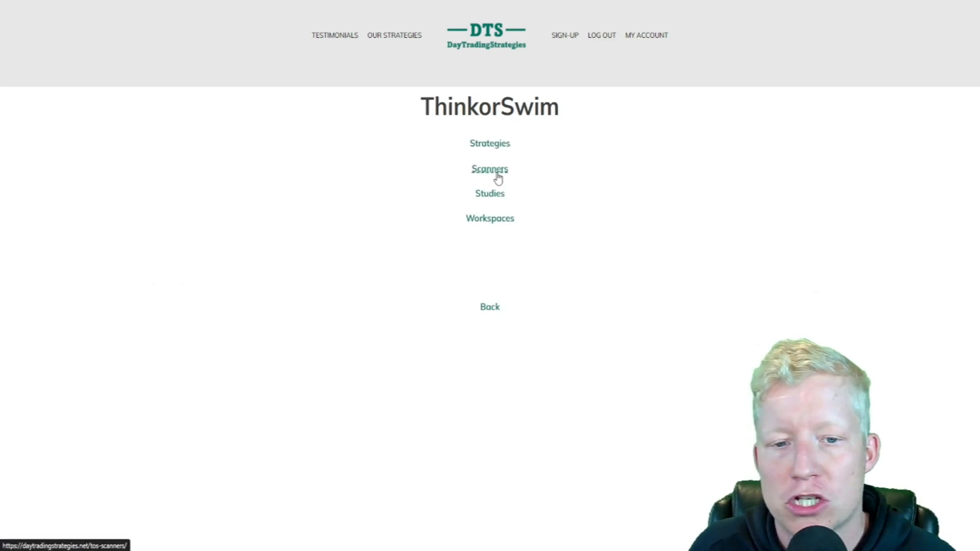
left_click(489, 168)
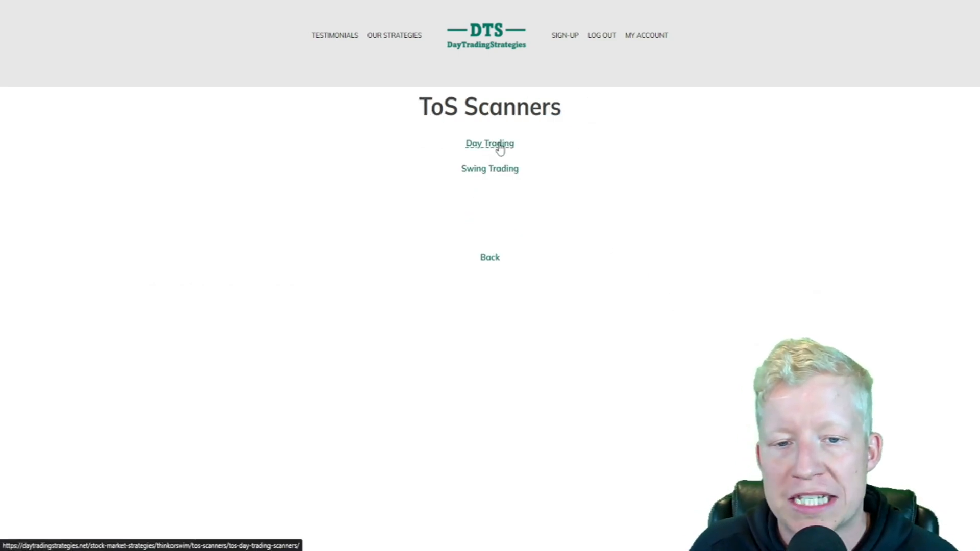
left_click(489, 143)
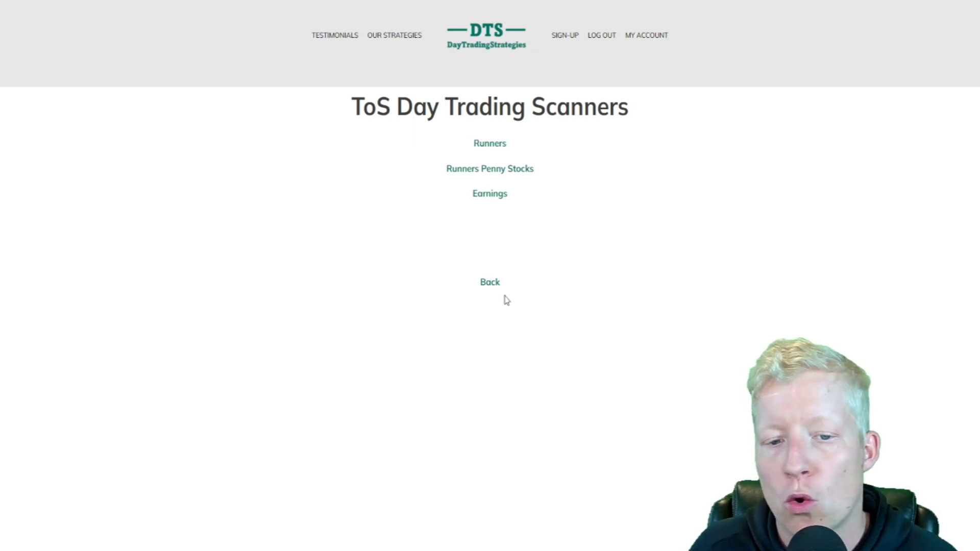
left_click(489, 282)
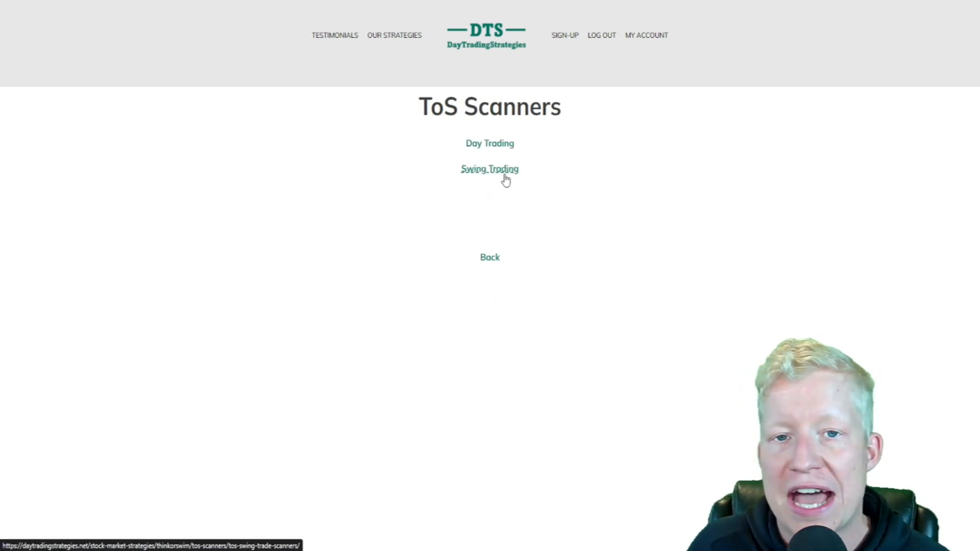
left_click(489, 168)
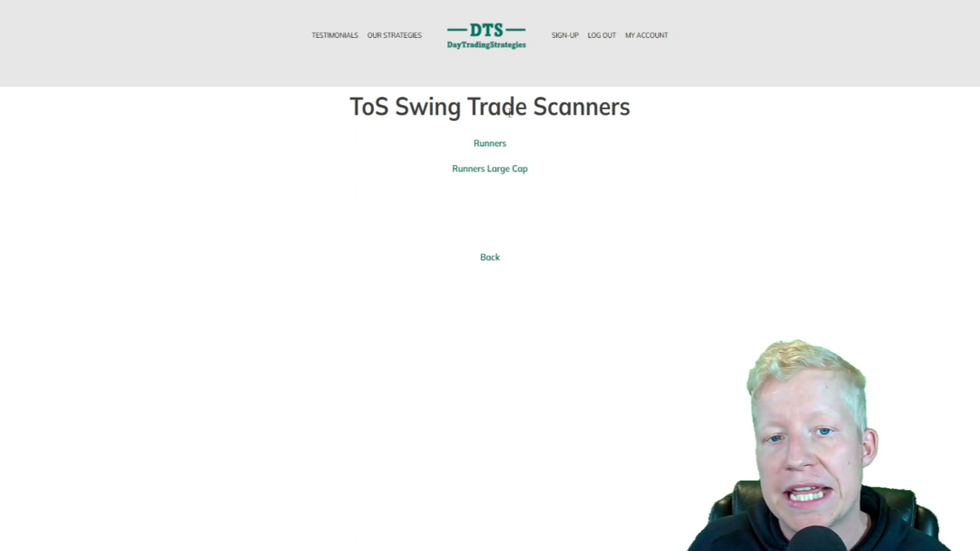
left_click(486, 36)
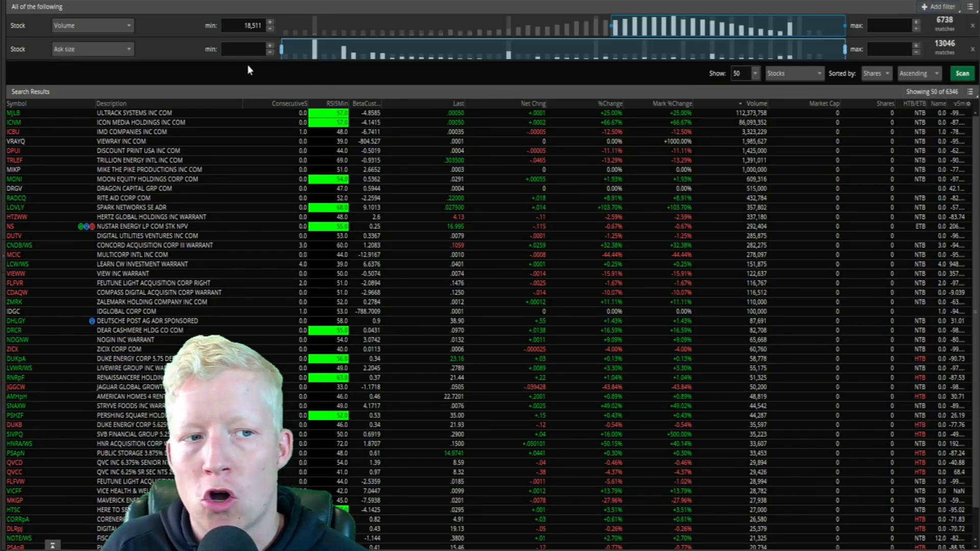
Set the second filter to Last price from .99 to 50 and rerun the scan, giving 3,808 stocks
left_click(92, 49)
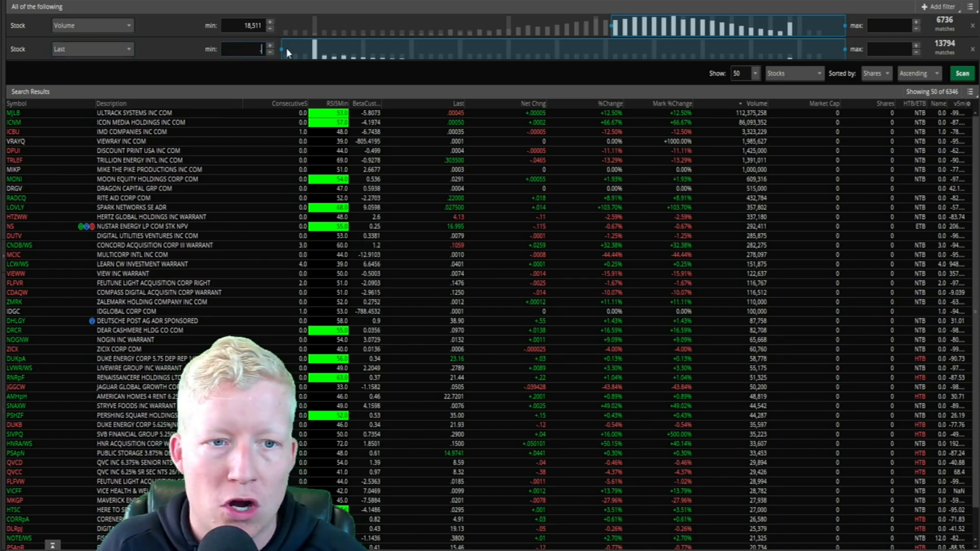
type(".99")
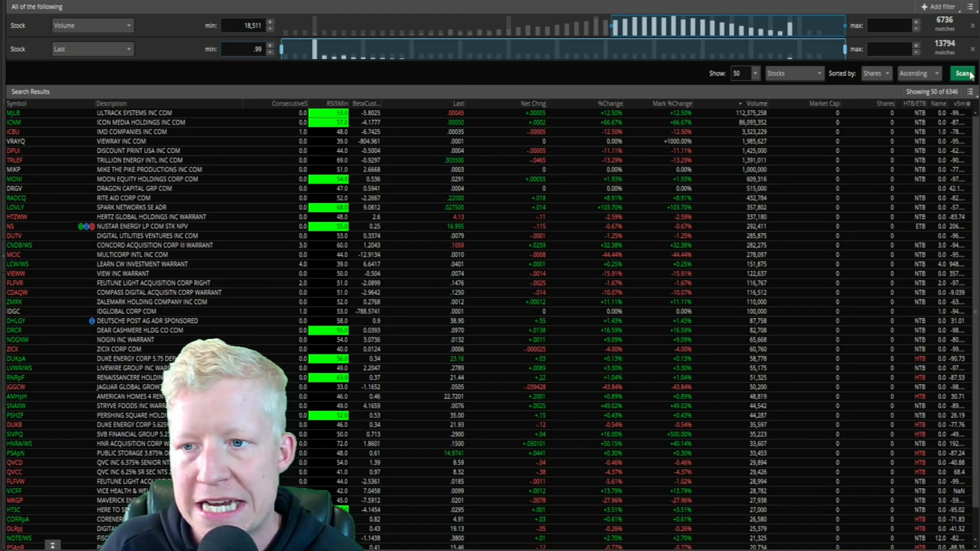
left_click(963, 74)
type("50")
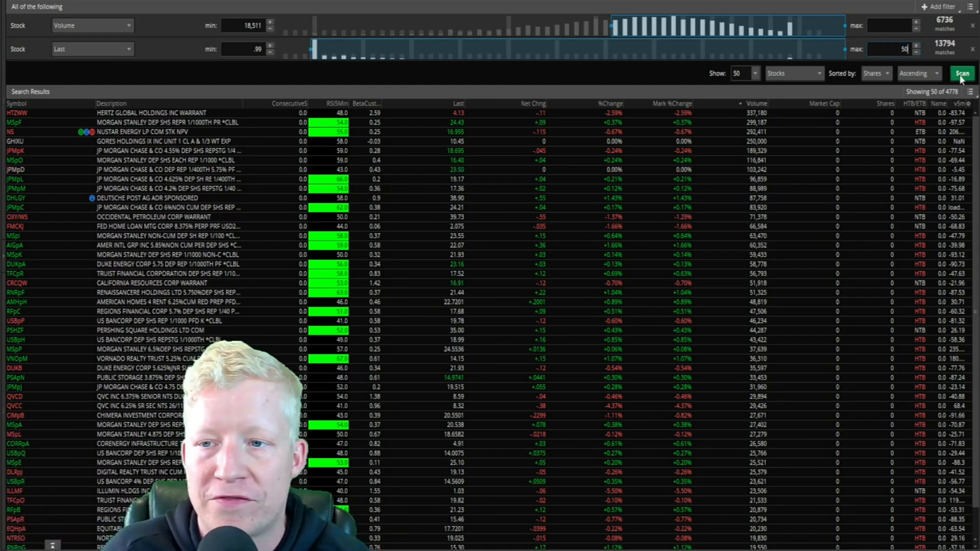
left_click(963, 74)
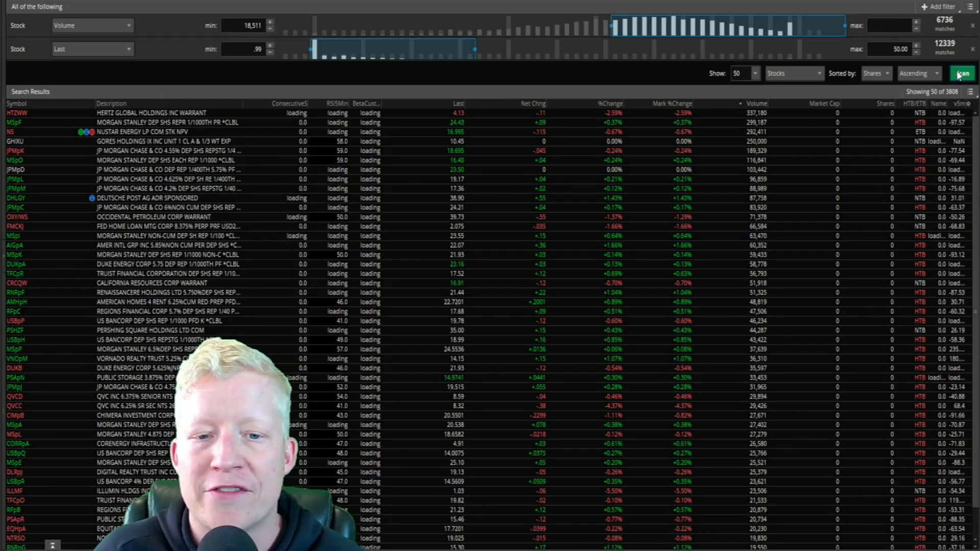
left_click(962, 73)
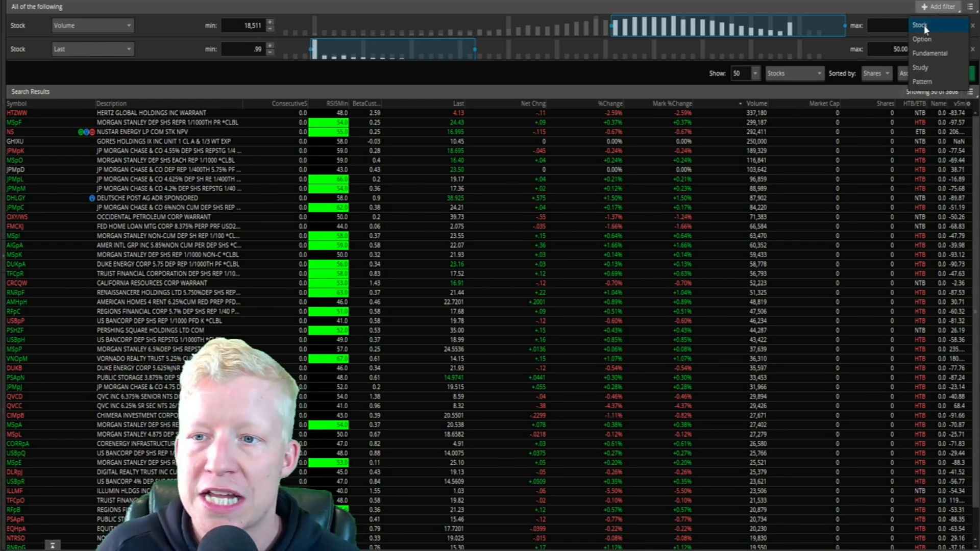
Add a third Shares filter capped at 20,000,000 shares, narrowing results to 600 stocks
left_click(920, 25)
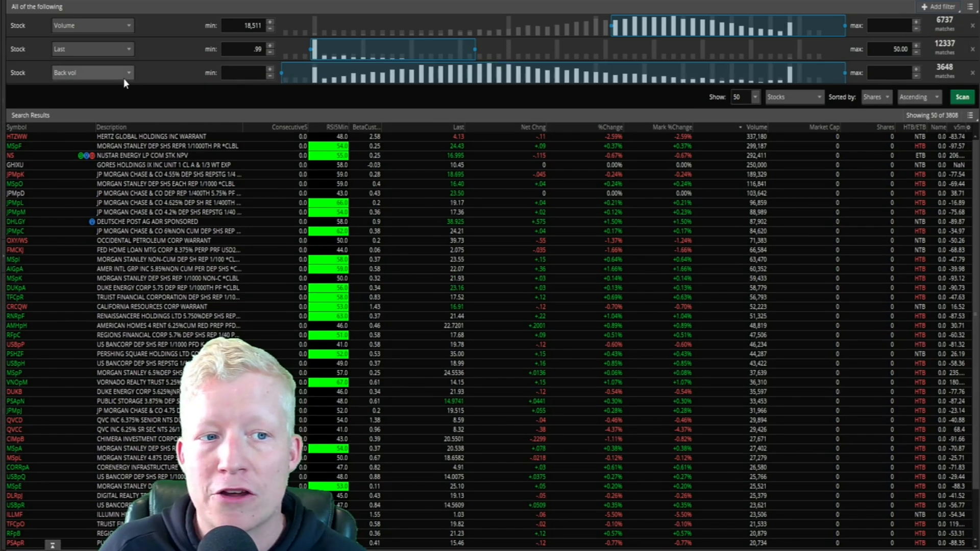
left_click(92, 73)
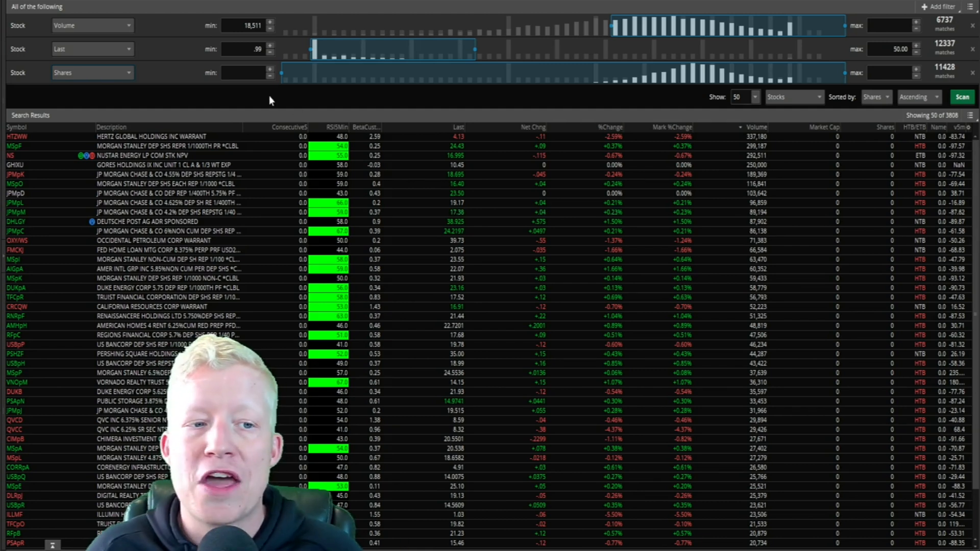
left_click(92, 72)
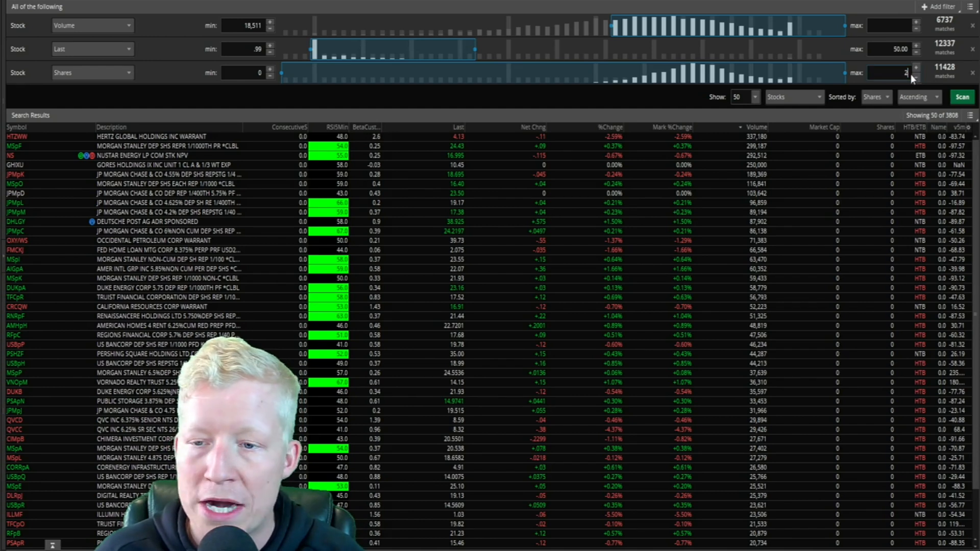
type("2000000")
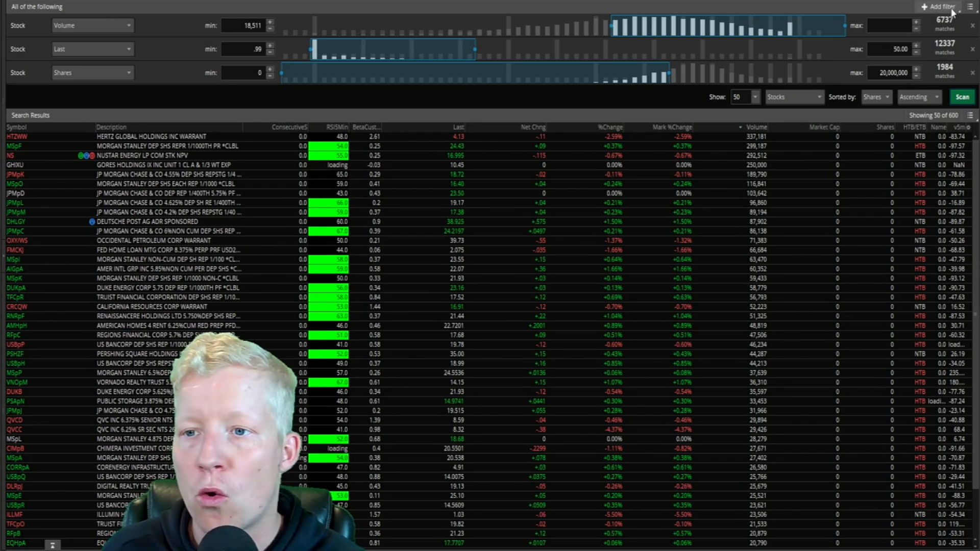
Add a % change filter with a +5.00% minimum and rerun the scan, leaving 44 stocks
left_click(941, 6)
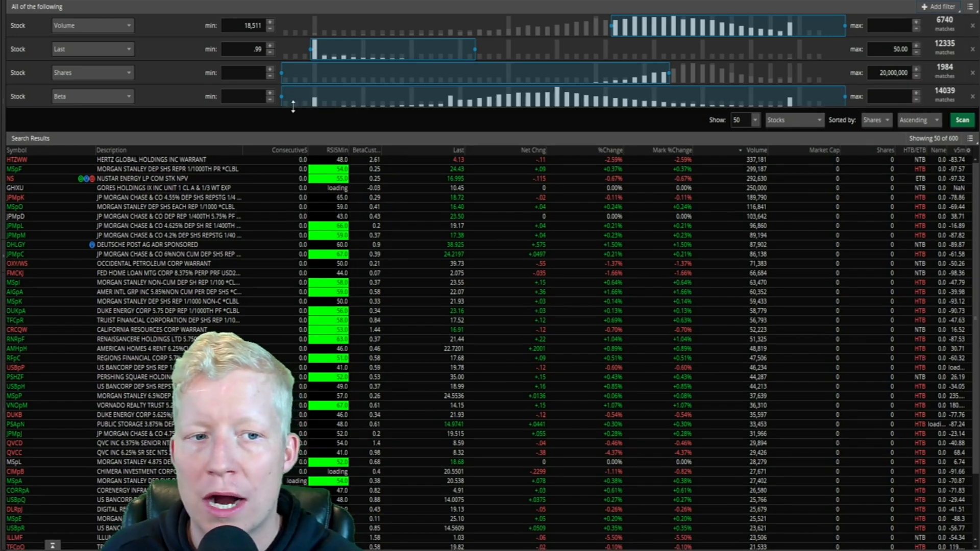
left_click(91, 96)
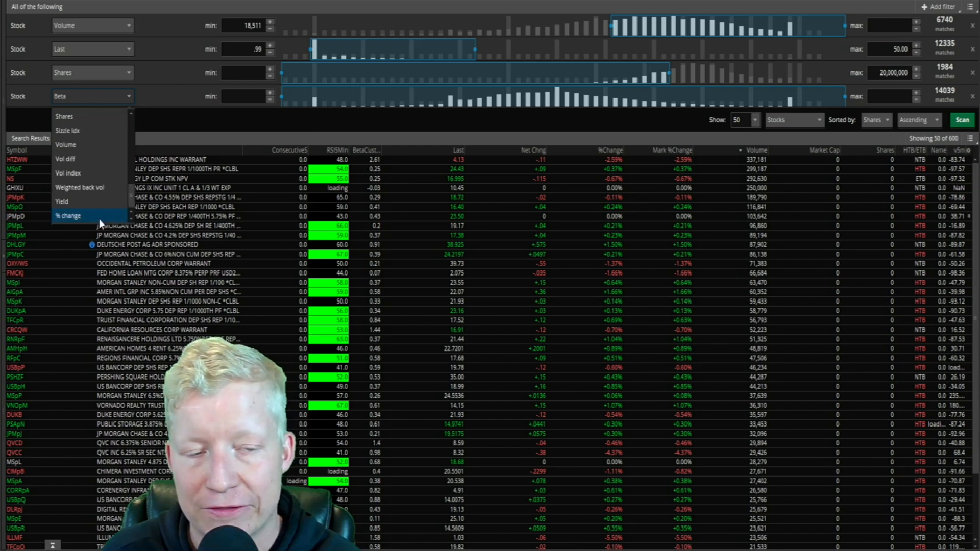
left_click(67, 215)
type("+5")
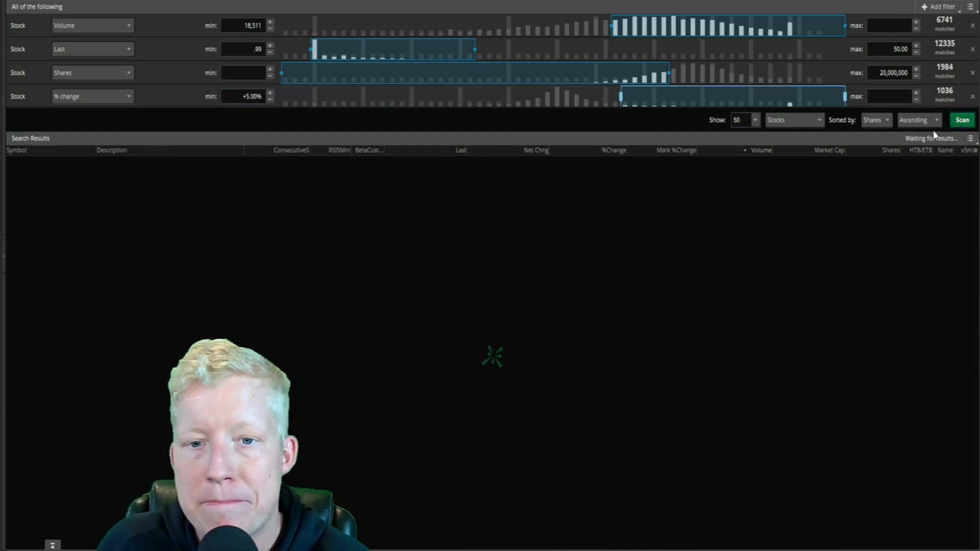
left_click(962, 120)
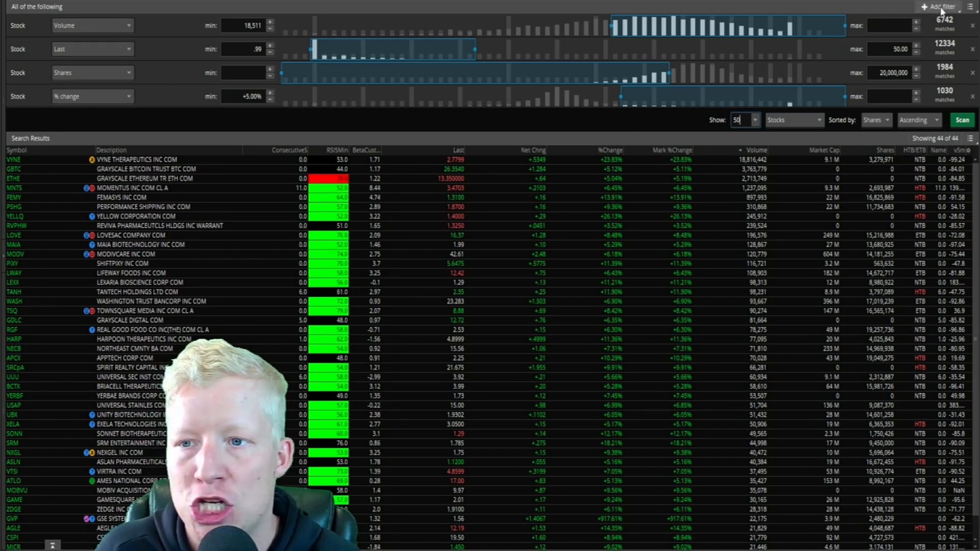
left_click(941, 7)
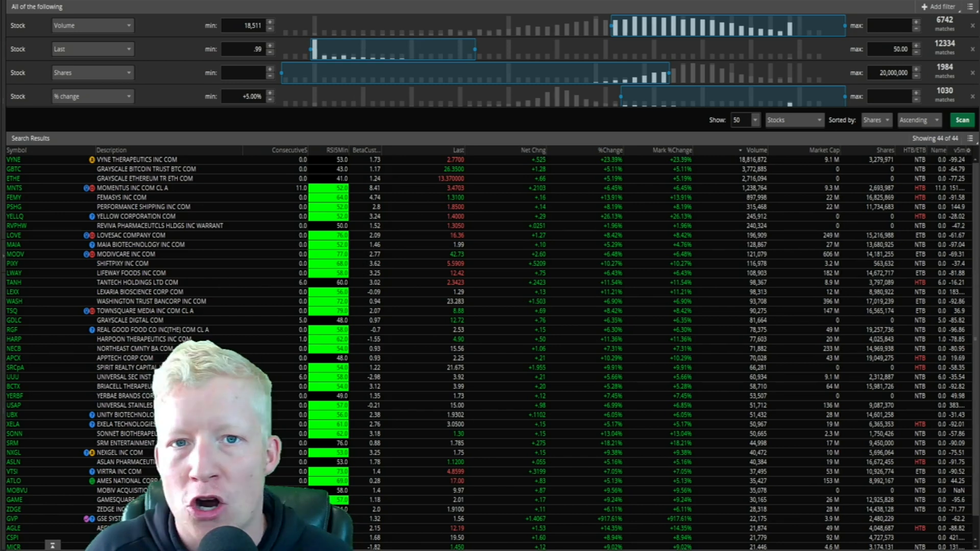
Add a Study Filter, which defaults to ADXCrossover crossing above 20 with length 14
left_click(940, 6)
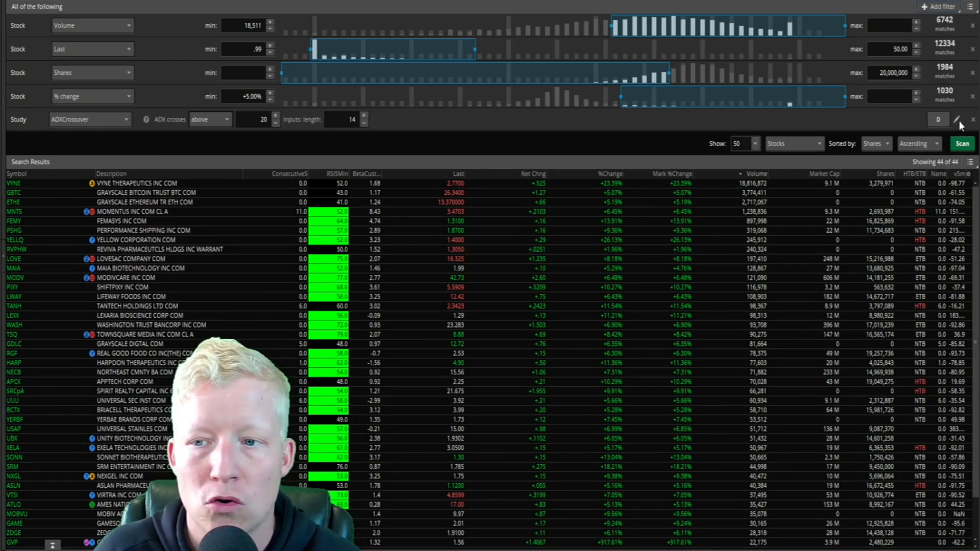
Browse the study categories in the ADXCrossover filter's study dropdown
left_click(90, 120)
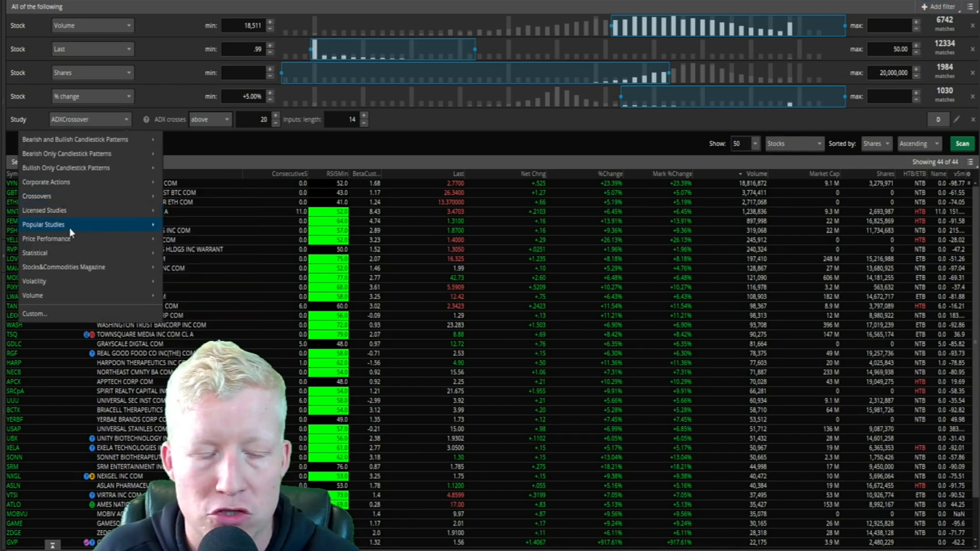
mouse_move(68, 153)
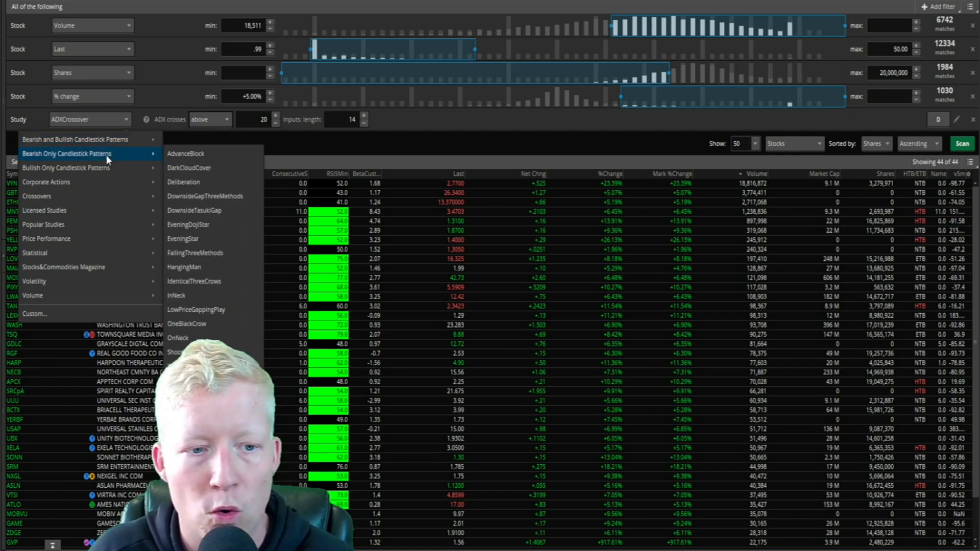
mouse_move(44, 211)
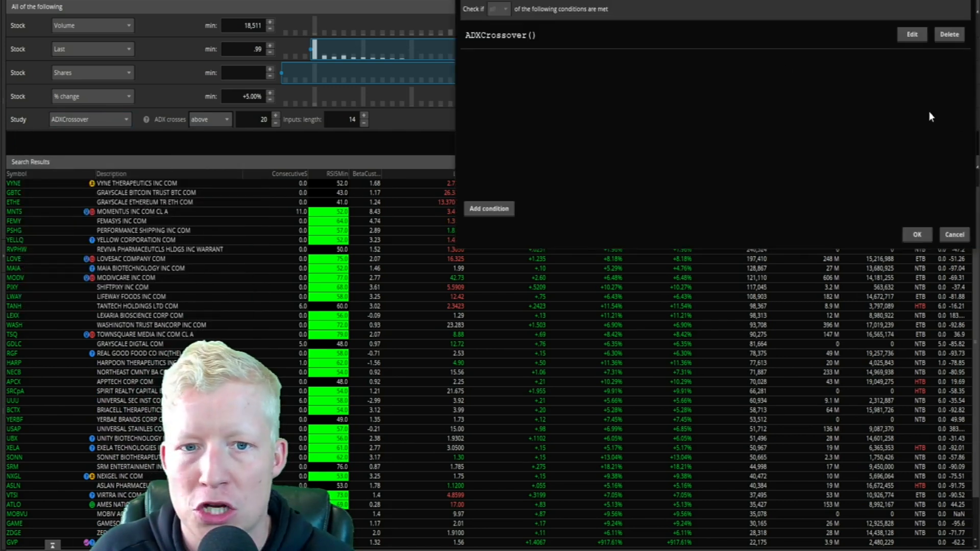
Edit the study condition and look up 'rsi' to choose RSI (length 14) as the study
left_click(911, 35)
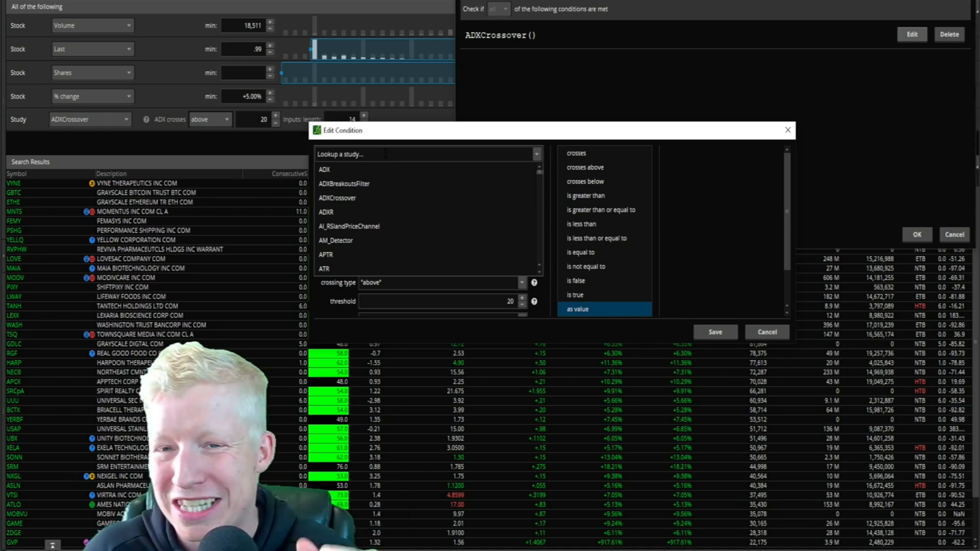
left_click(427, 154)
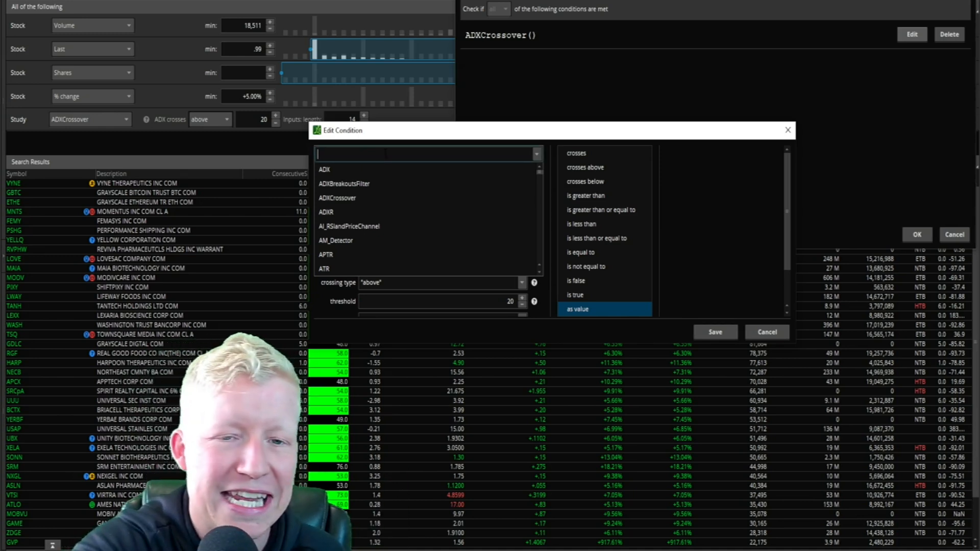
type("rsi")
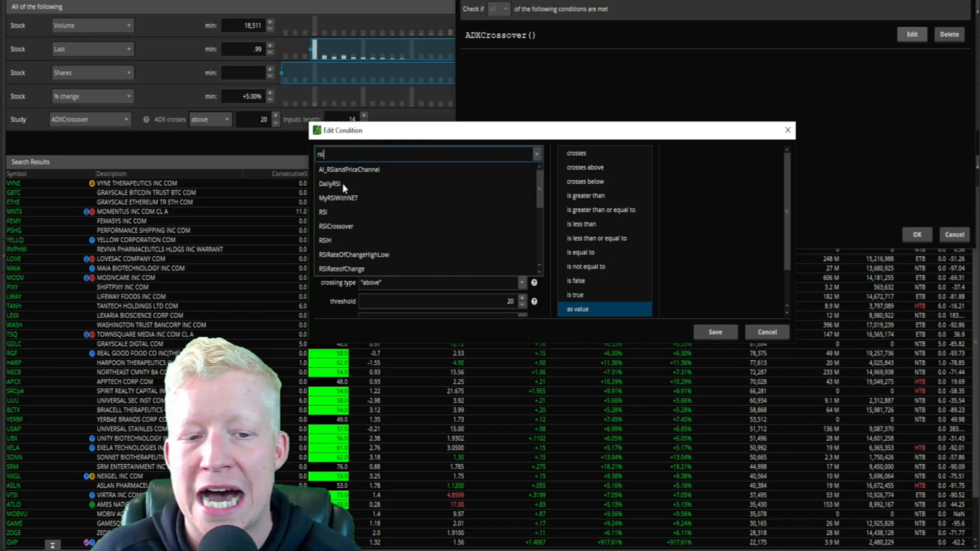
left_click(323, 213)
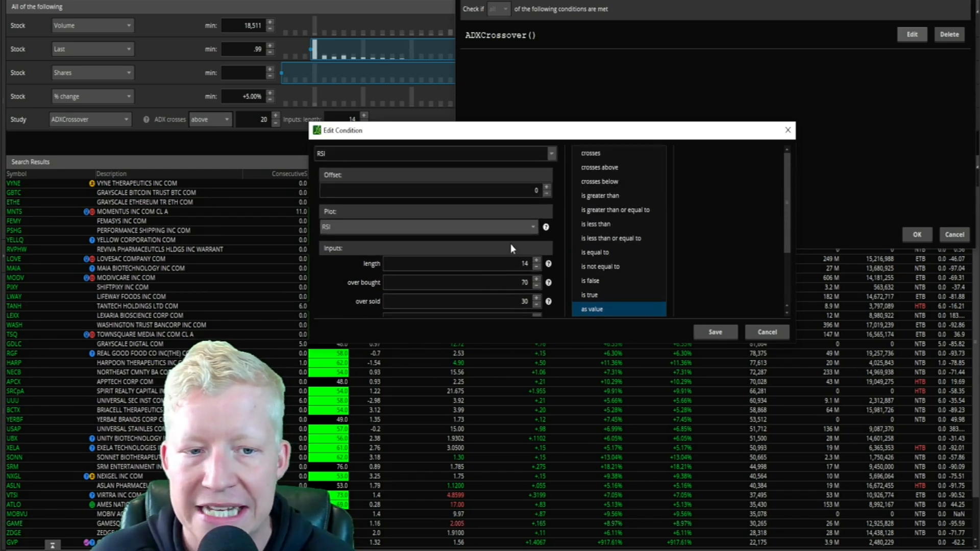
mouse_move(612, 178)
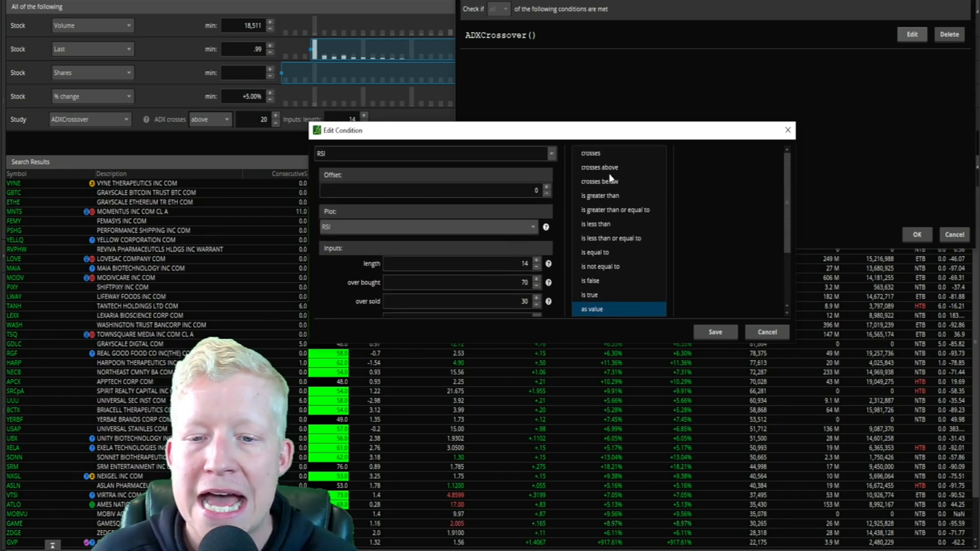
Compare RSI against a fixed value of 50 and require it to be greater than 50
left_click(600, 166)
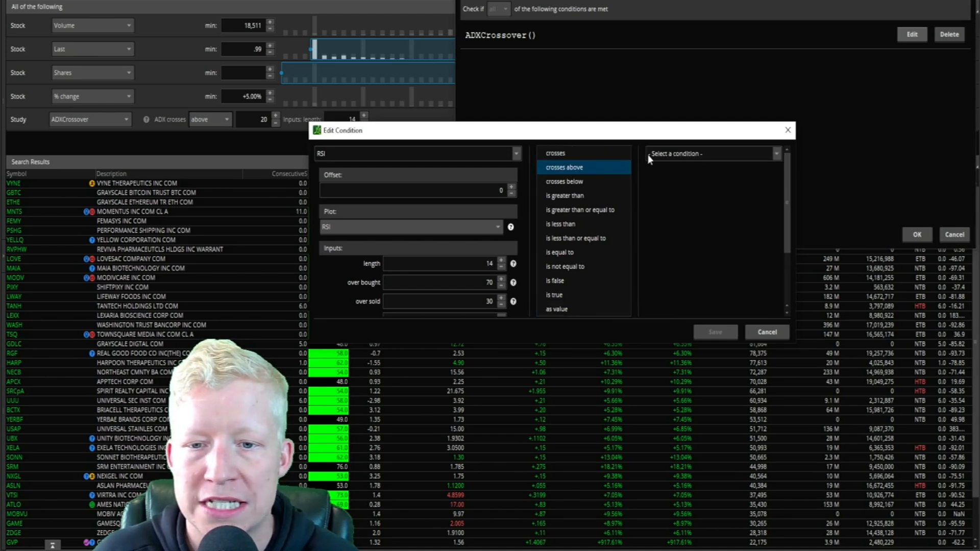
left_click(563, 166)
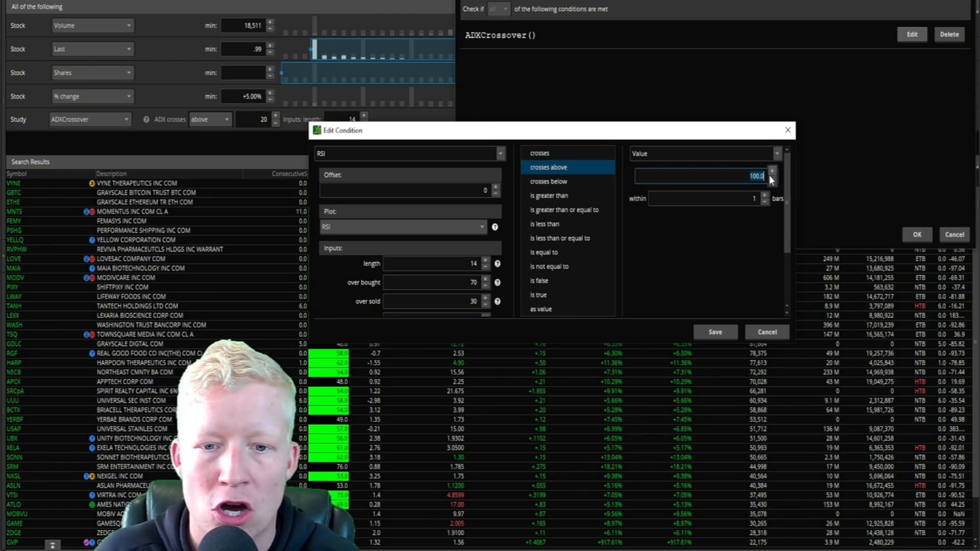
type("50")
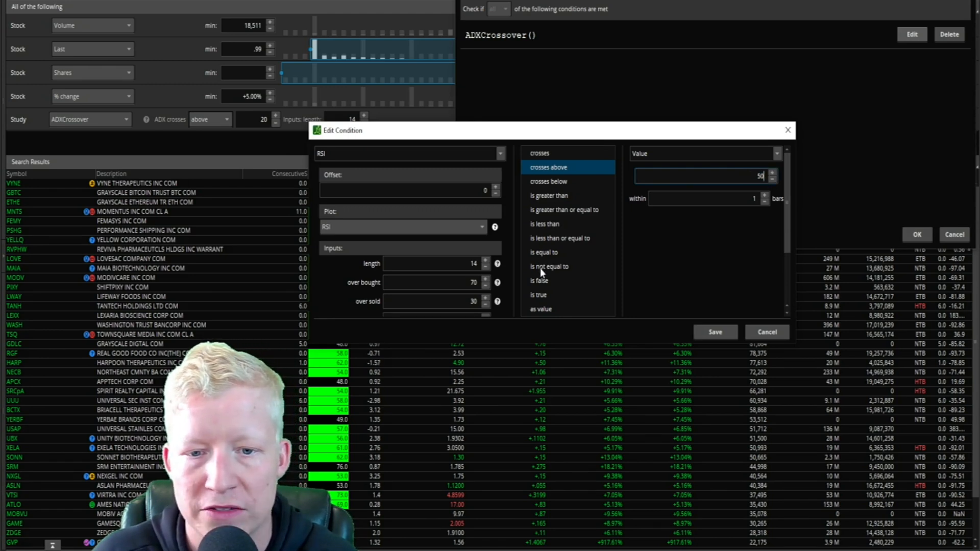
left_click(566, 195)
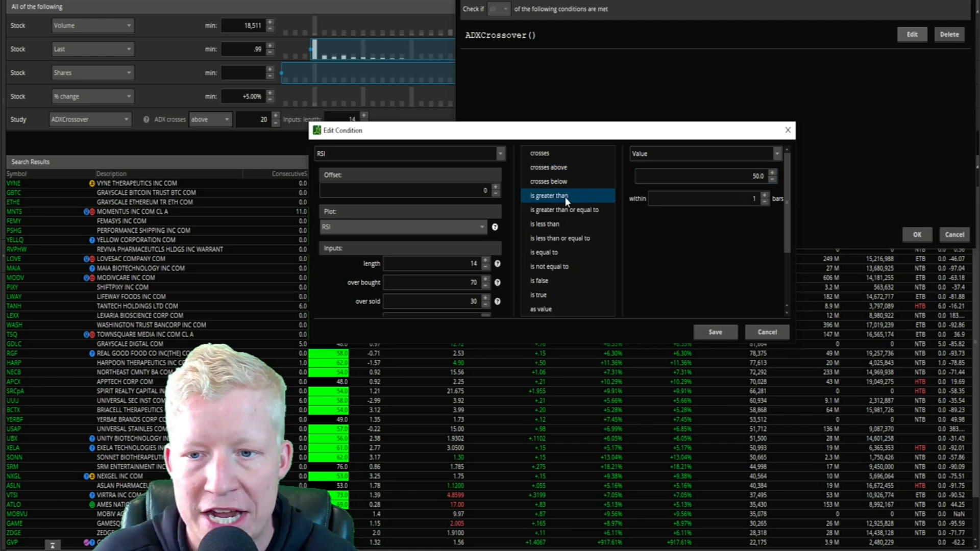
mouse_move(562, 191)
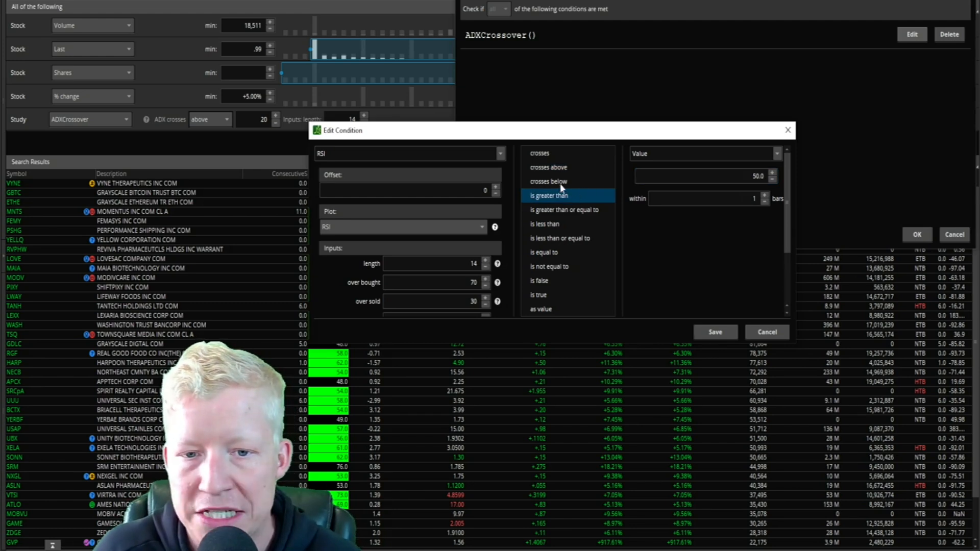
mouse_move(583, 173)
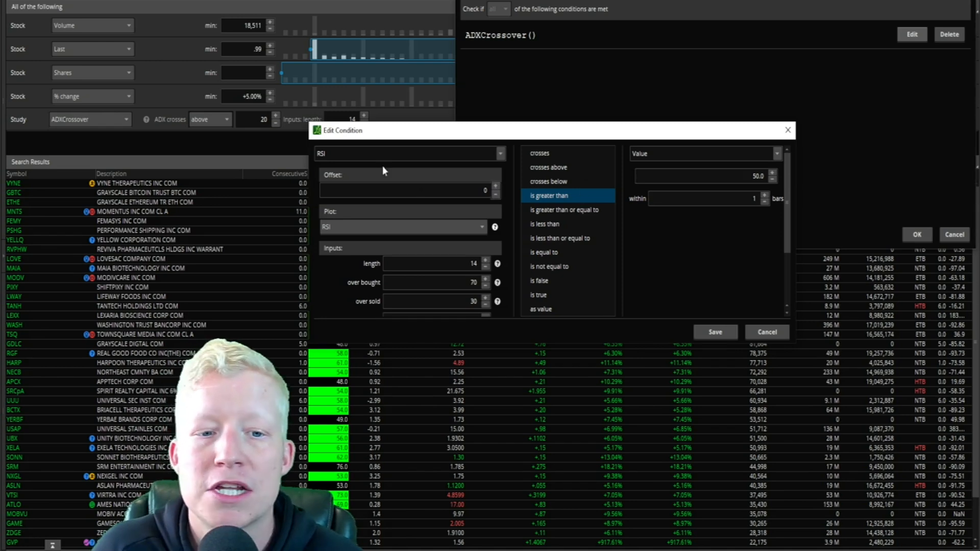
Add the RSI study to the GBTC chart and remove the FloatingPL study
left_click(715, 332)
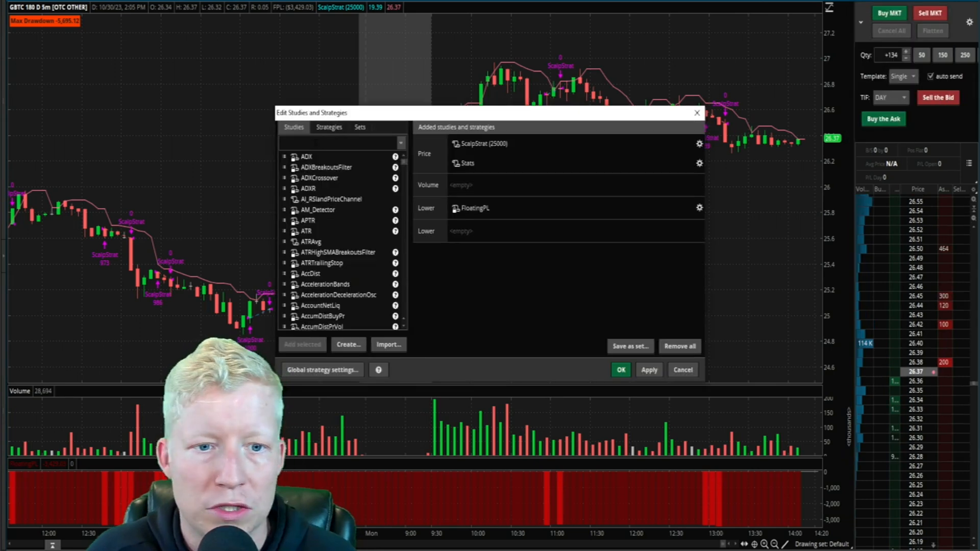
type("rsi")
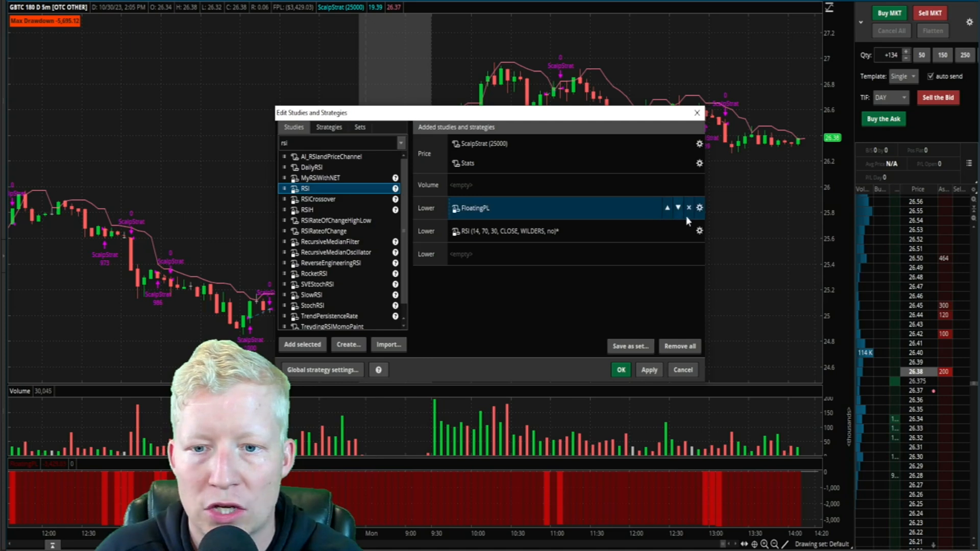
left_click(689, 207)
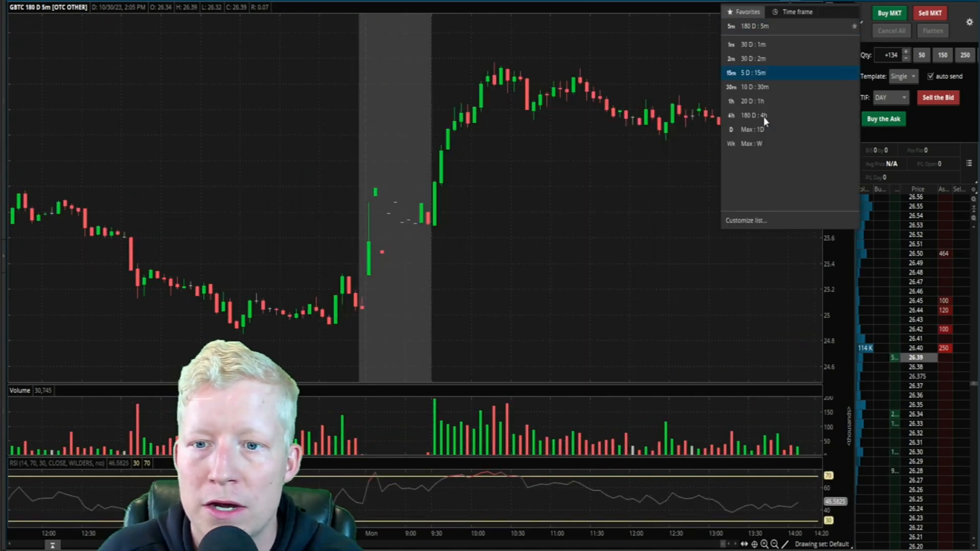
Set the RSI above 50 condition's aggregation to 5m so the scan uses five-minute bars
left_click(753, 129)
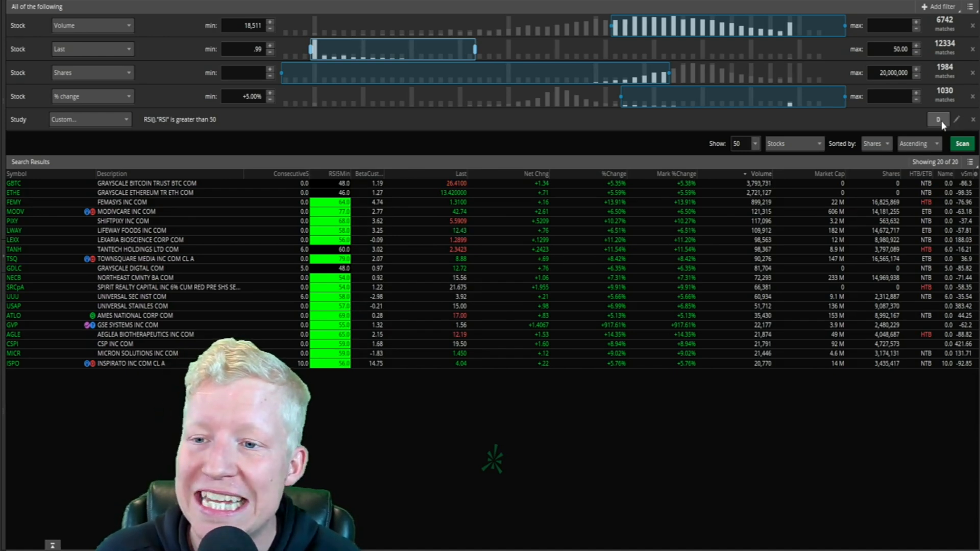
left_click(938, 119)
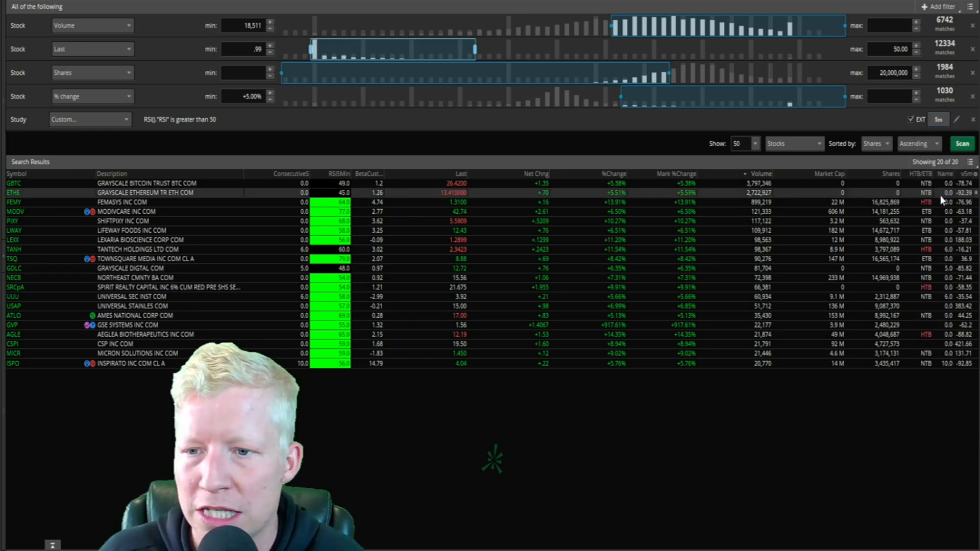
left_click(962, 143)
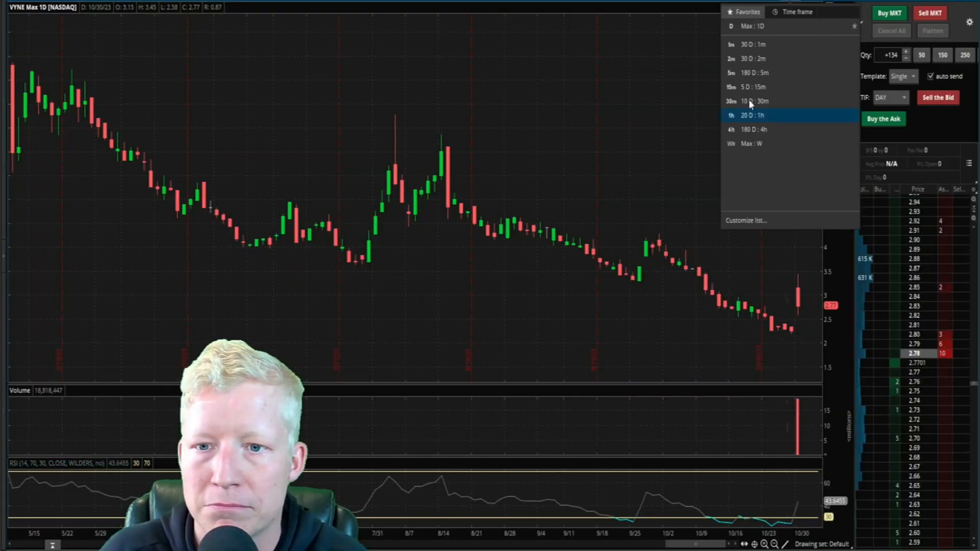
left_click(754, 73)
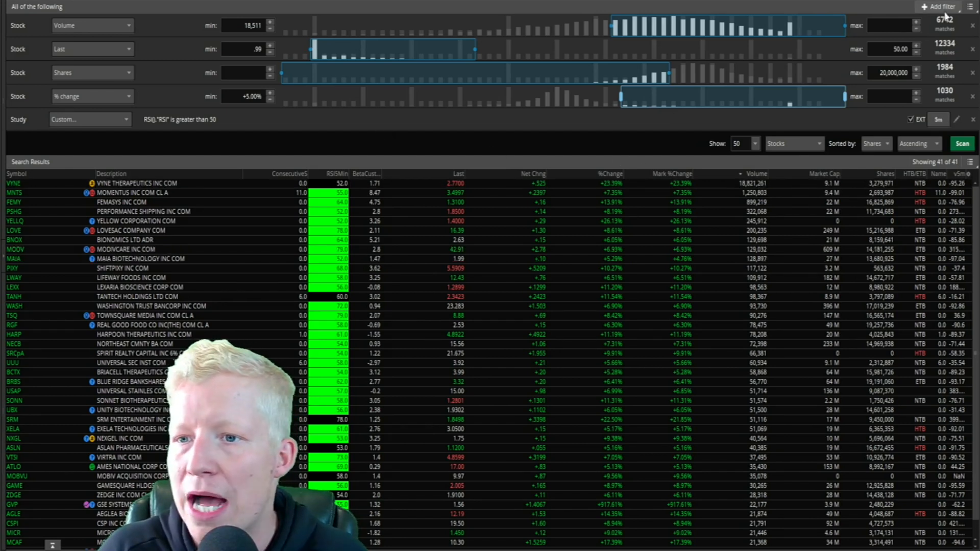
Add a new study filter and edit its placeholder ADXCrossover condition
left_click(939, 8)
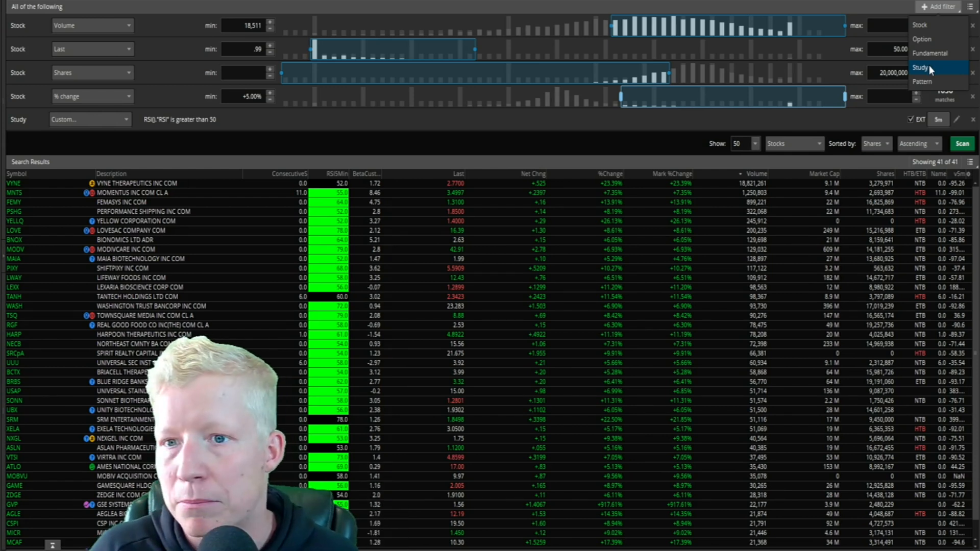
left_click(921, 68)
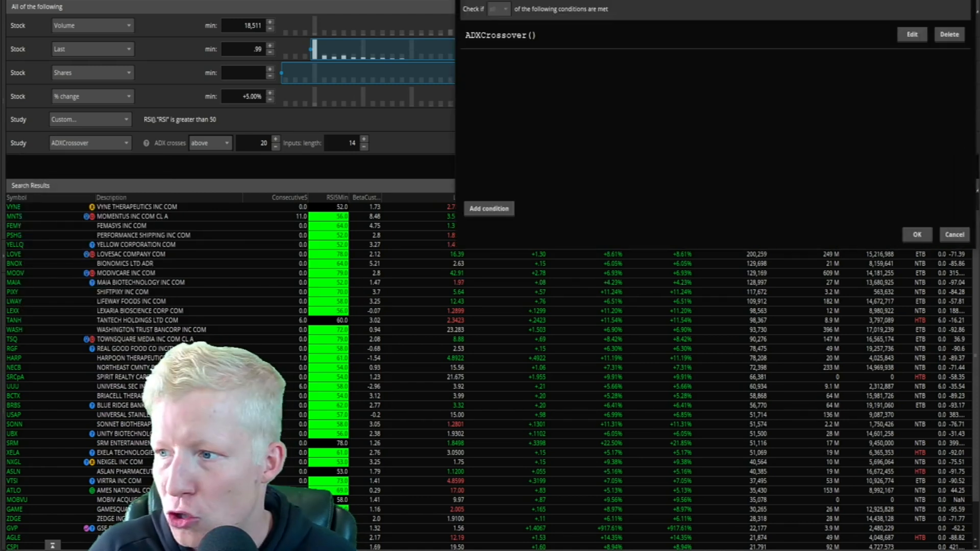
left_click(911, 35)
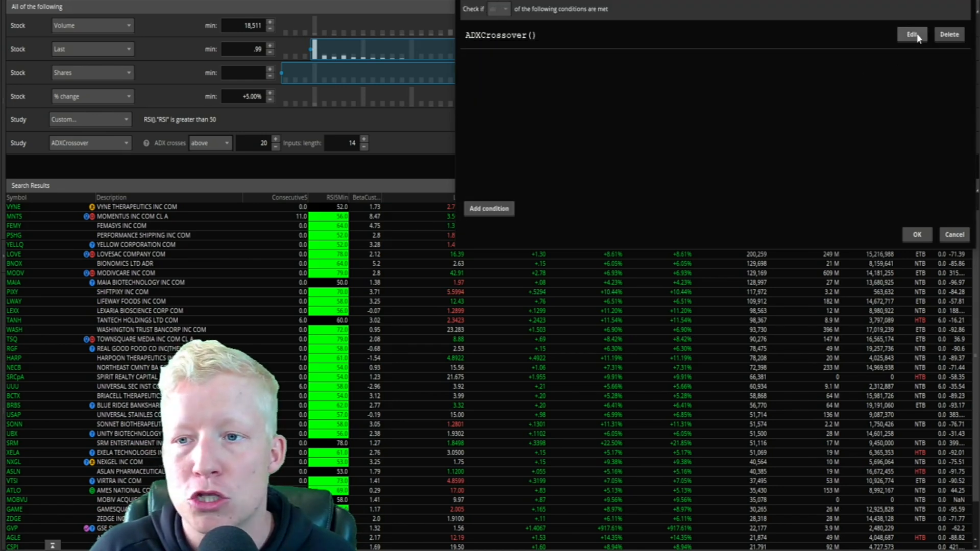
left_click(911, 34)
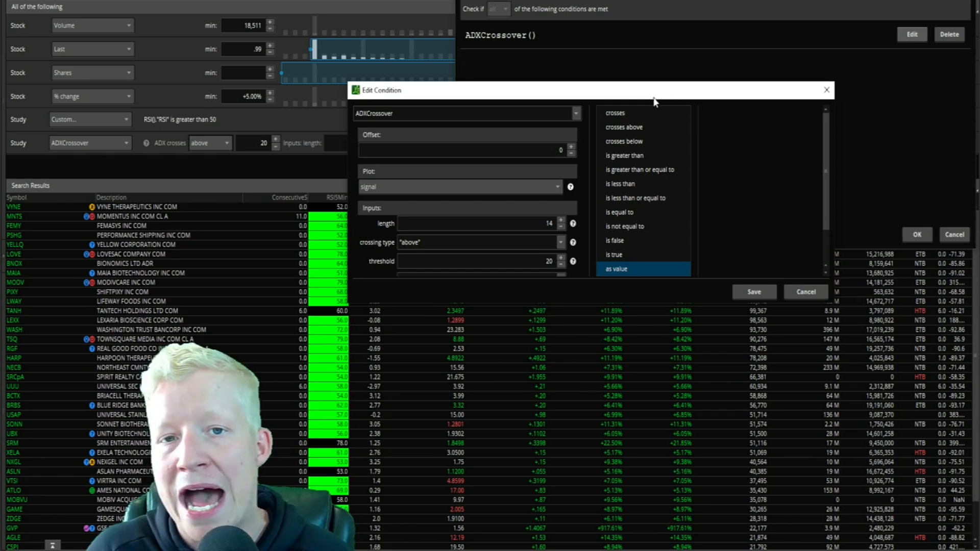
mouse_move(539, 127)
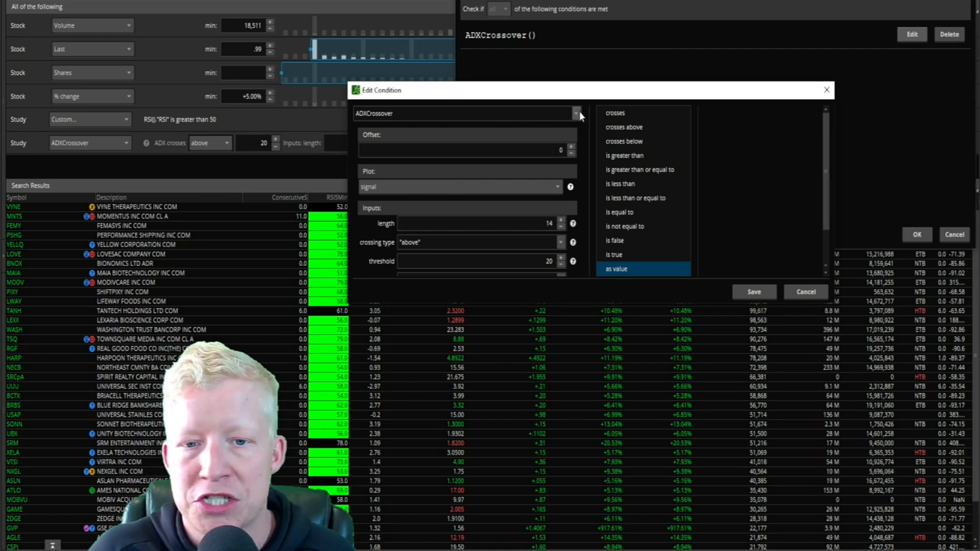
mouse_move(587, 162)
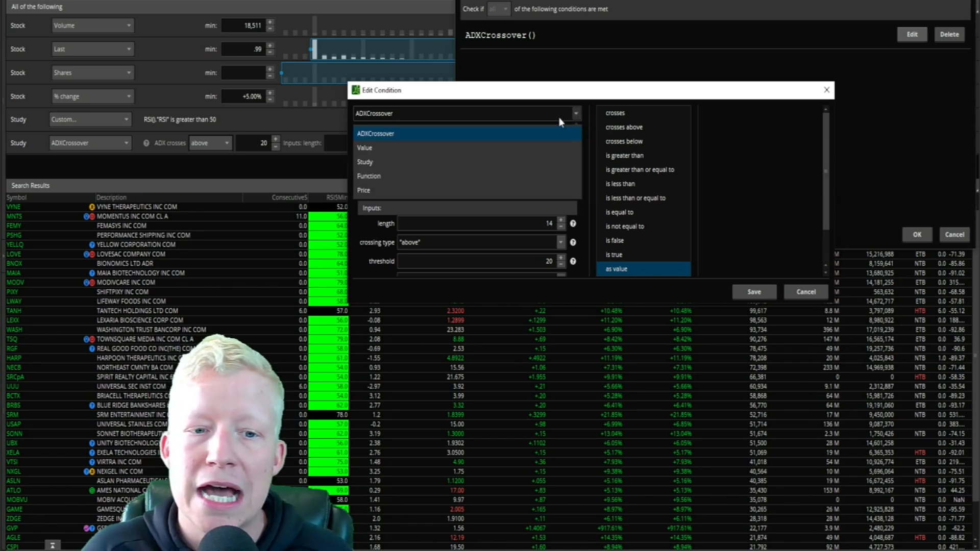
Define the condition SimpleMovingAvg length 9 is greater than SimpleMovingAvg length 50 and save it
left_click(365, 161)
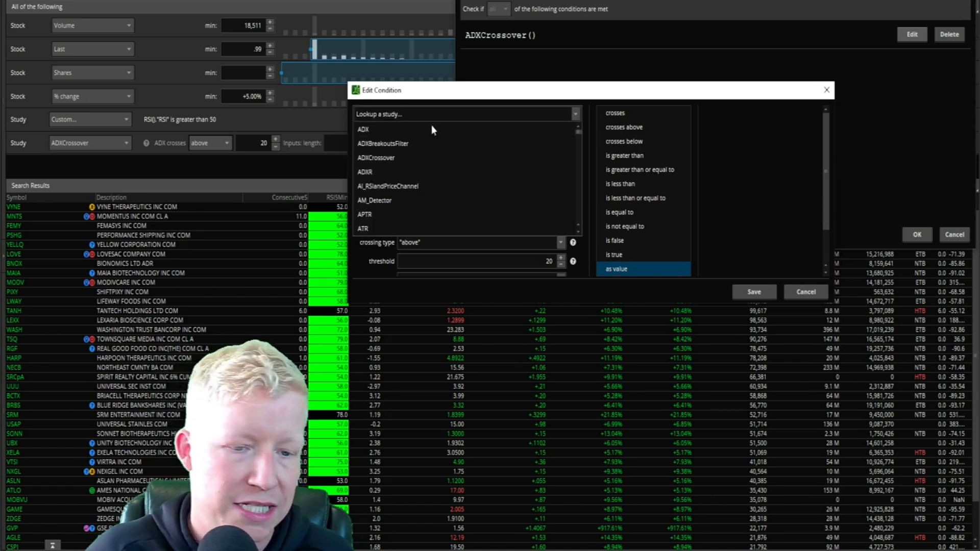
type("s")
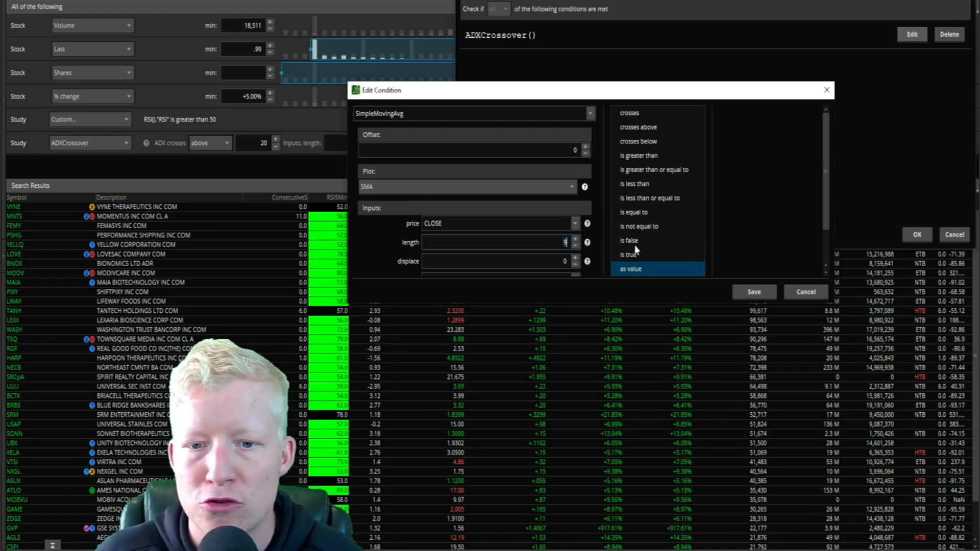
left_click(638, 156)
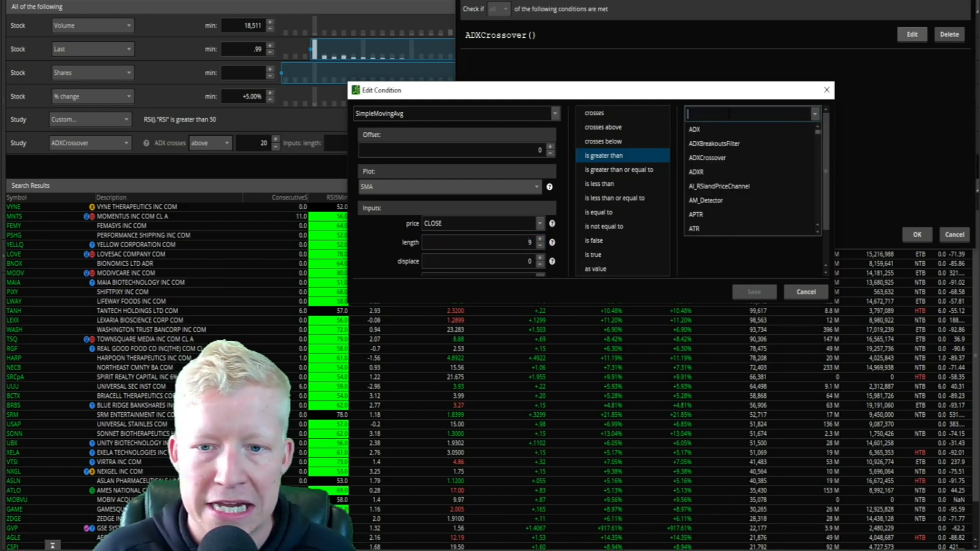
type("simpl")
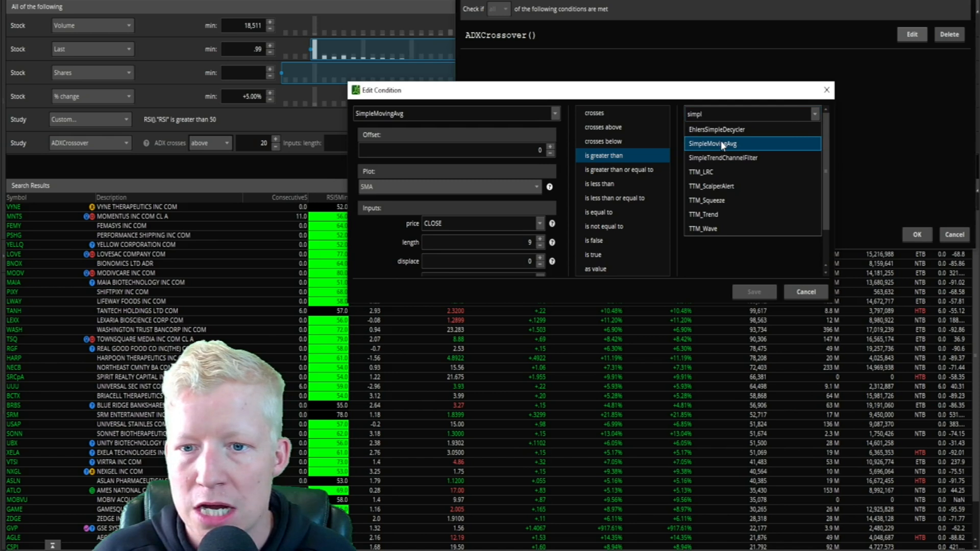
left_click(715, 143)
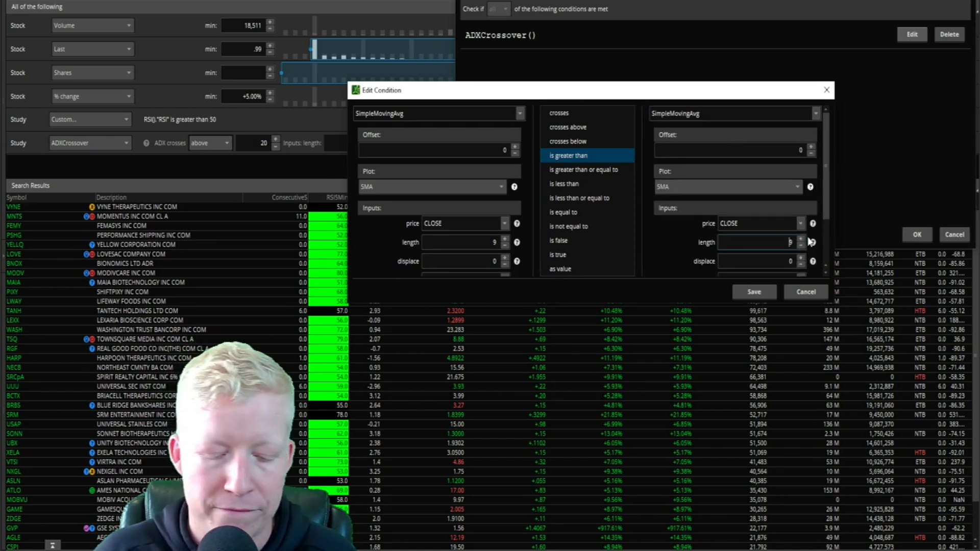
type("509")
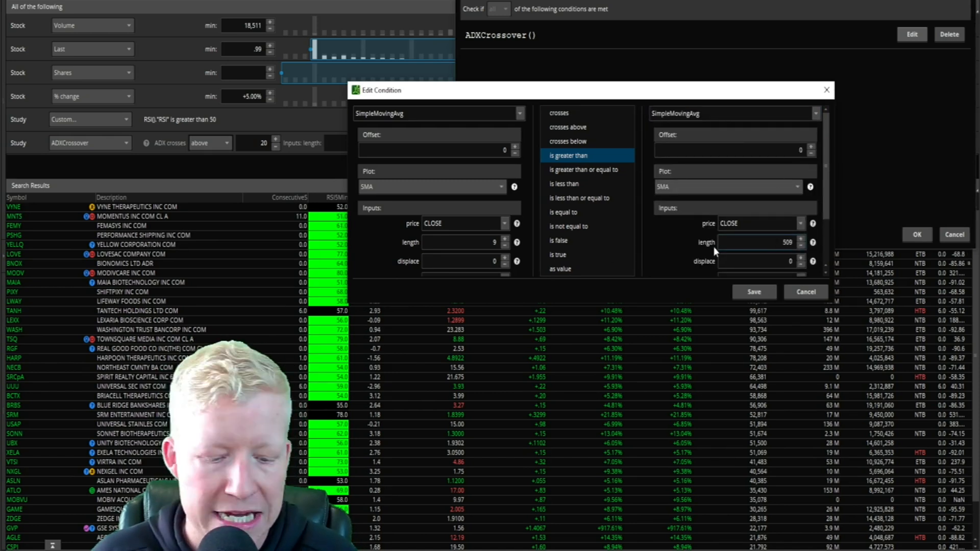
left_click(754, 292)
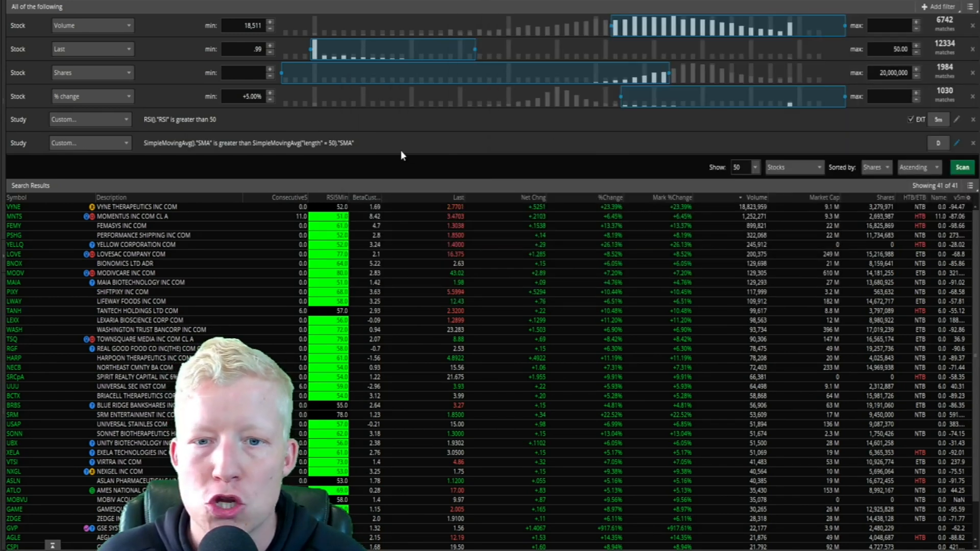
Set the moving-average condition's aggregation to 5m and rerun the scan
left_click(939, 118)
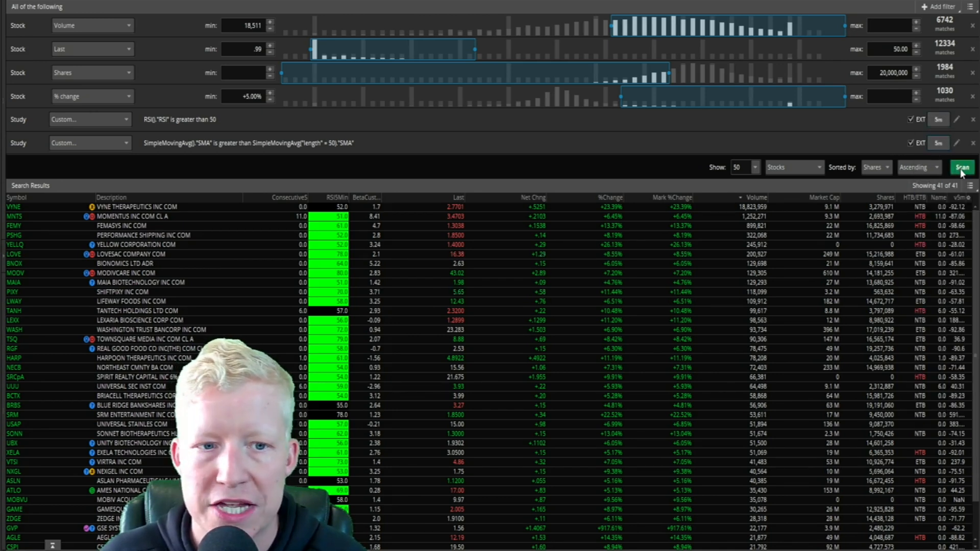
left_click(962, 166)
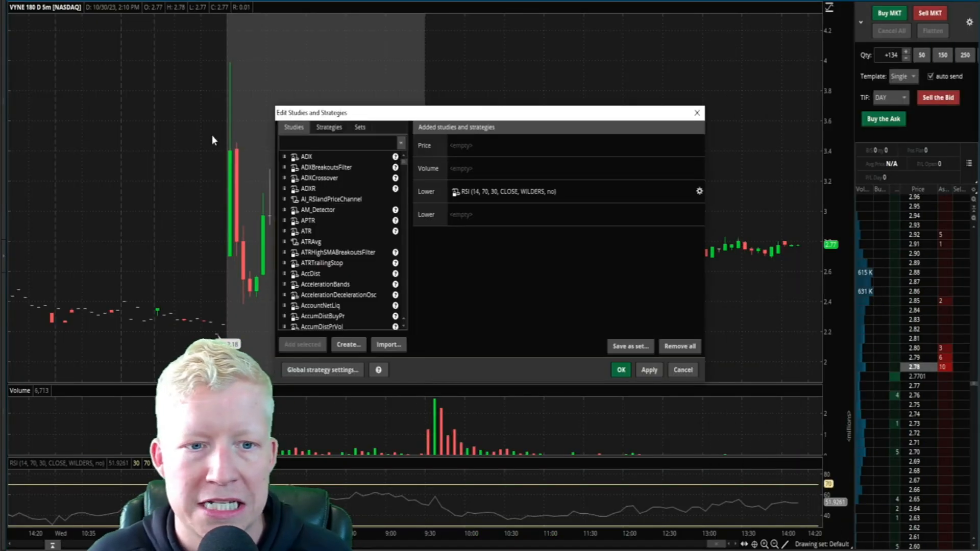
Add SimpleMovingAvg studies of length 9 and 50 with a distinct colour to the VYNE chart
type("simpl")
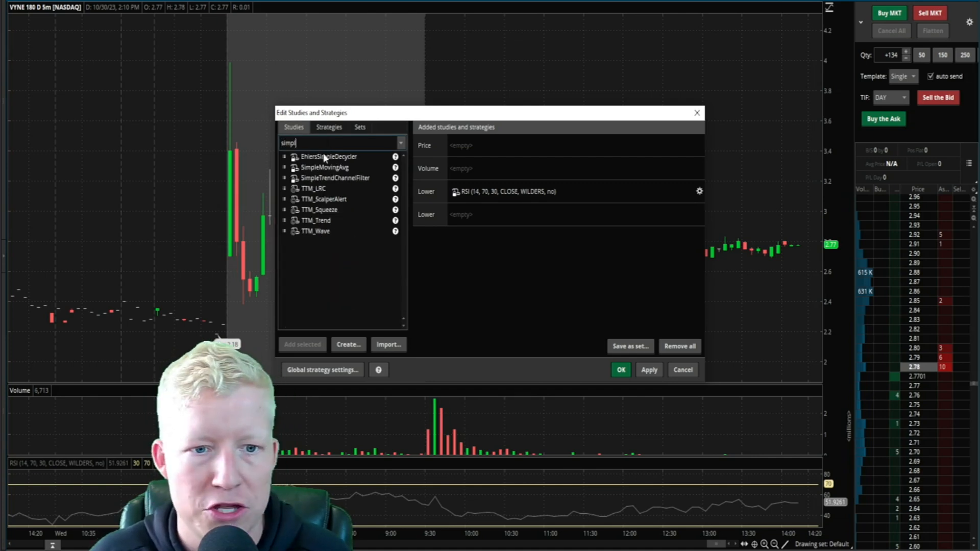
double_click(323, 166)
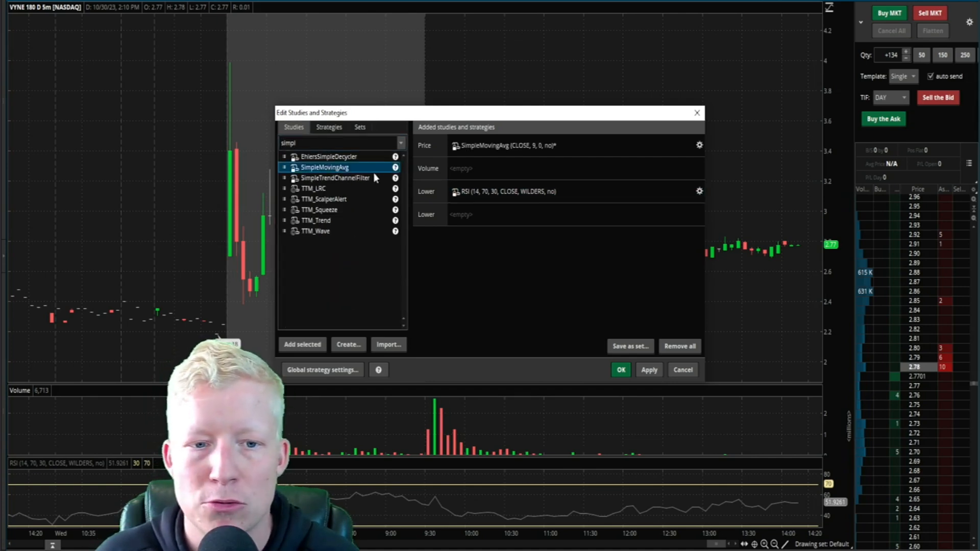
left_click(699, 145)
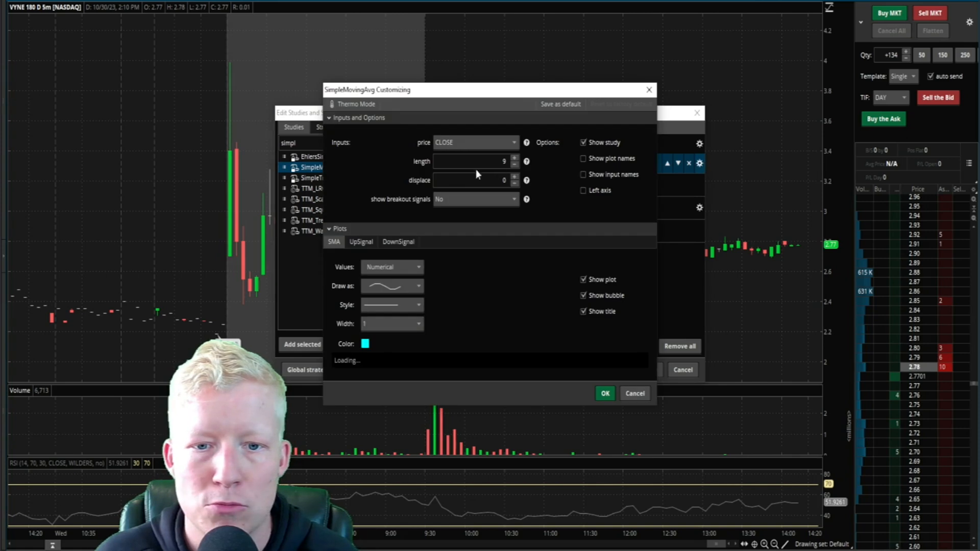
left_click(366, 344)
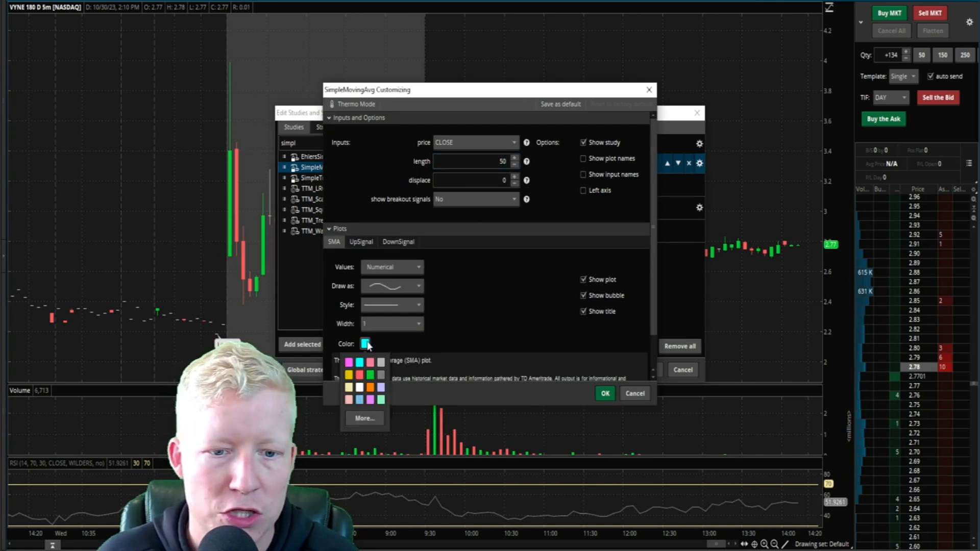
left_click(603, 393)
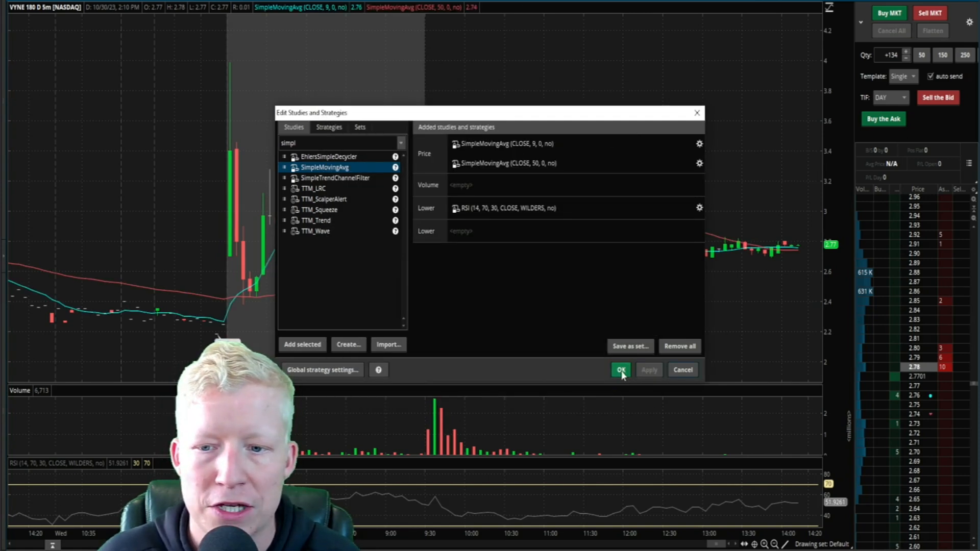
left_click(620, 370)
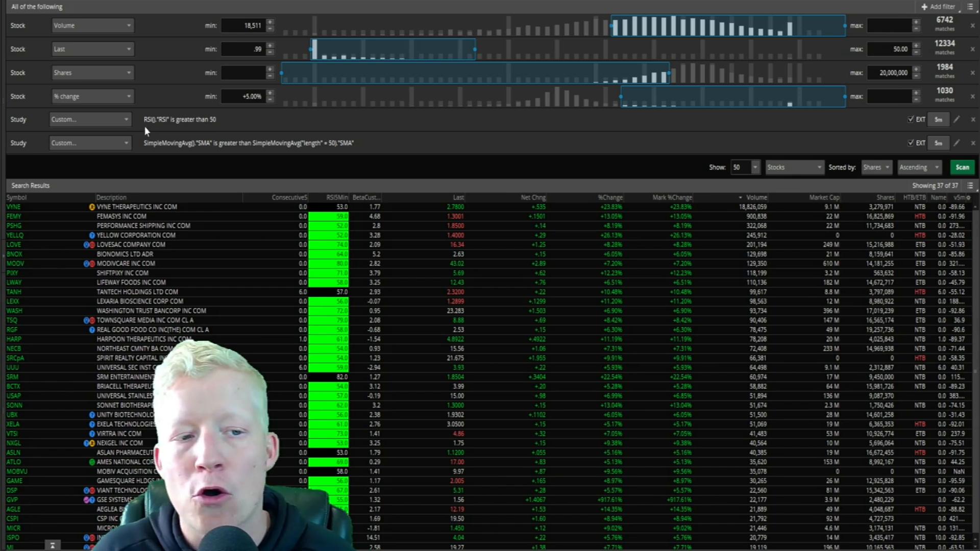
mouse_move(196, 123)
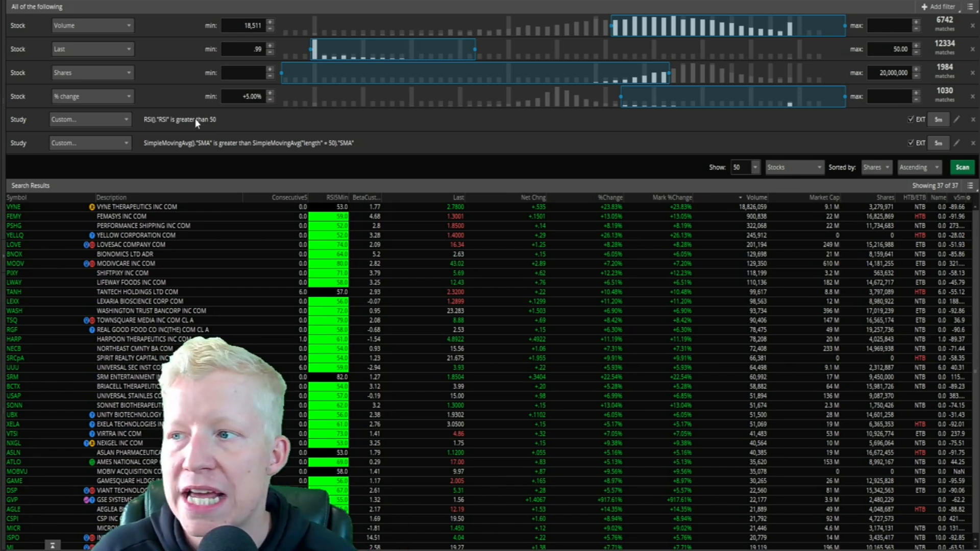